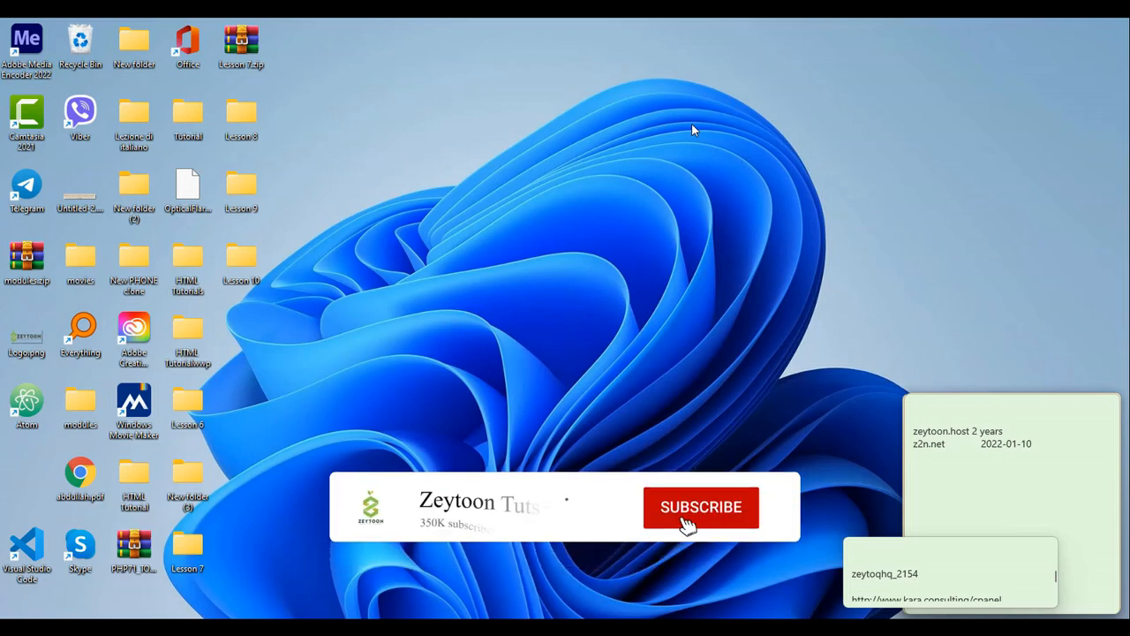
Step: Search Freenom for Afghanistan and review the results where only .ml is offered, at EUR 8.22
click(699, 506)
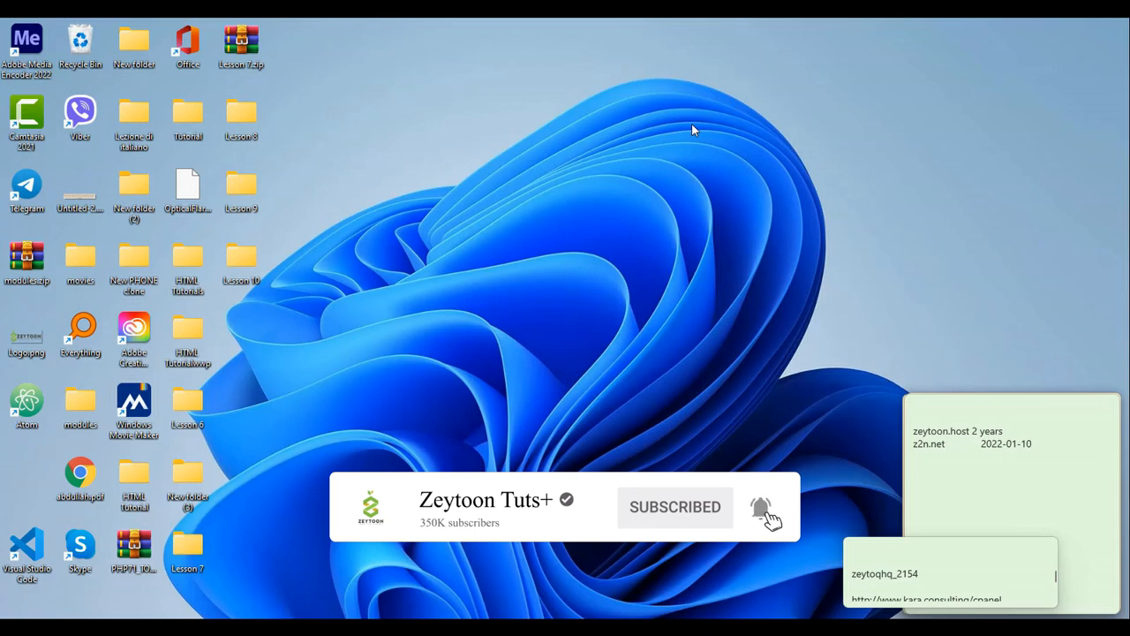
mouse_move(693, 132)
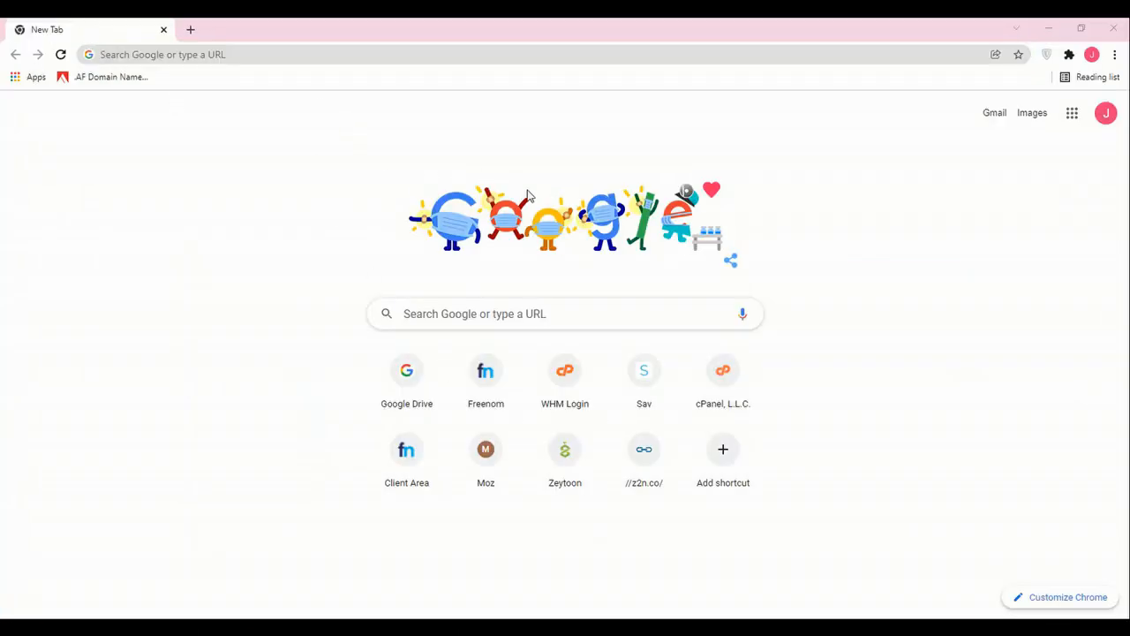
click(163, 53)
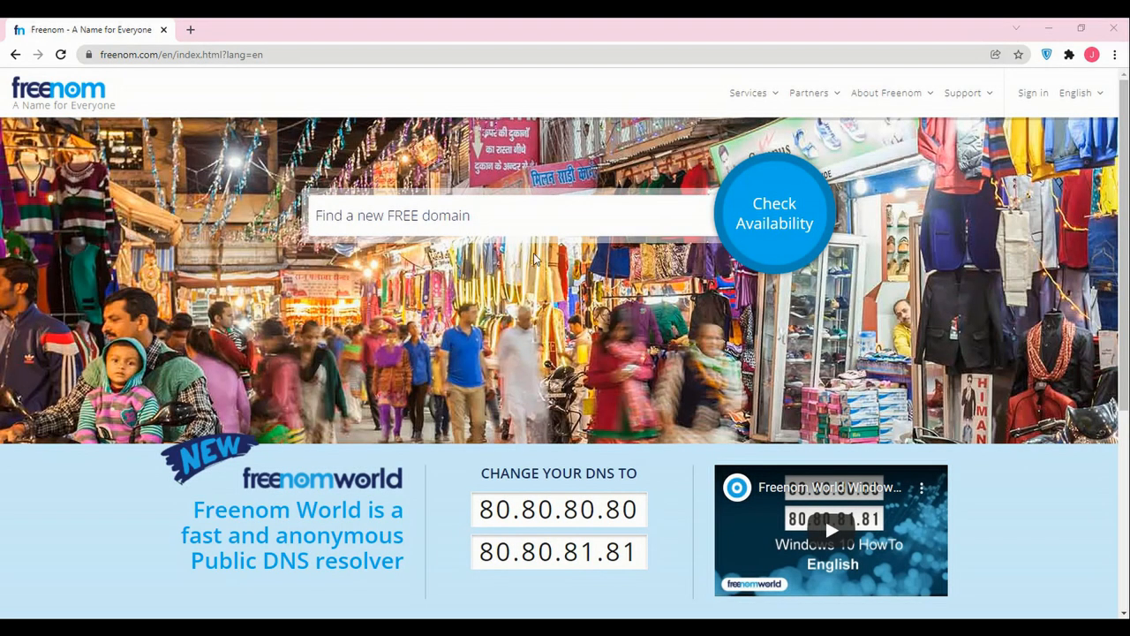
click(521, 216)
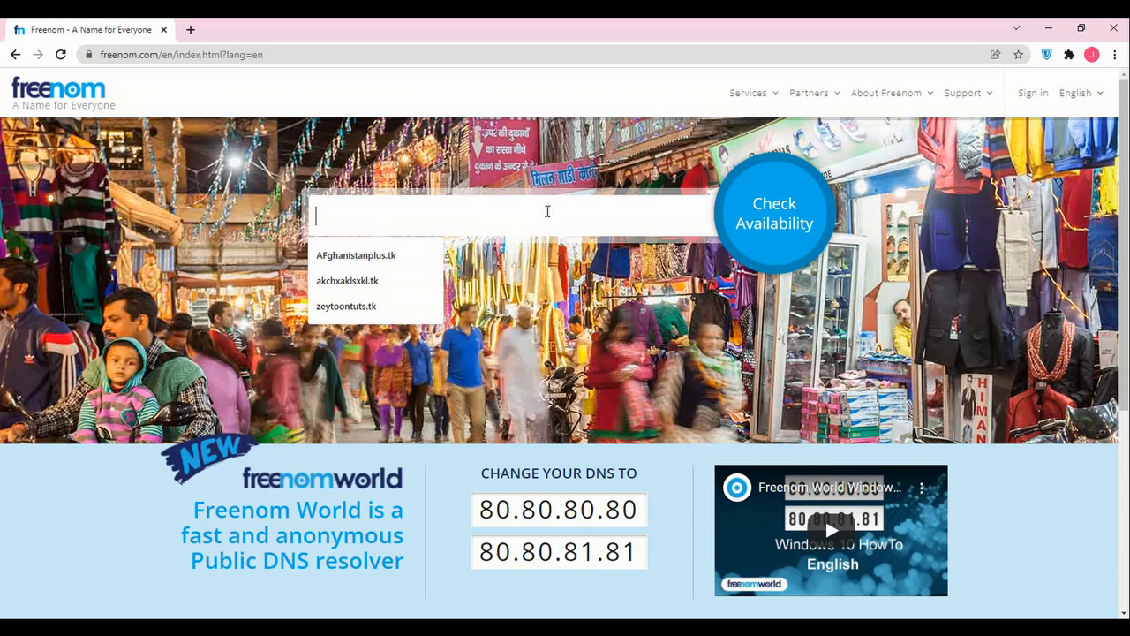
text(Afga)
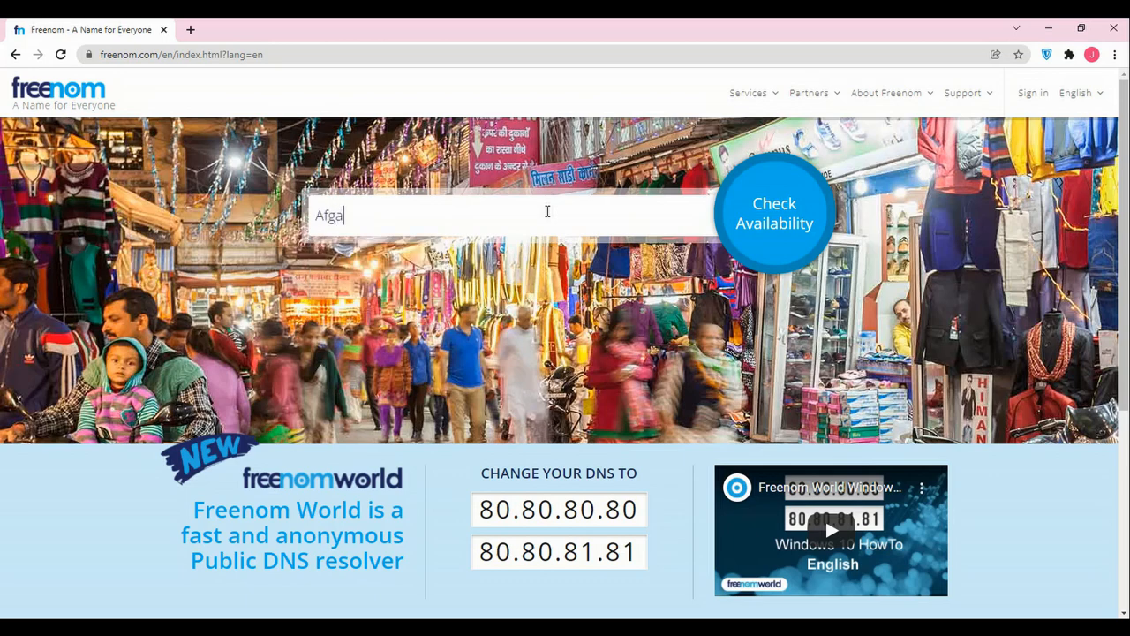
text(hanistan)
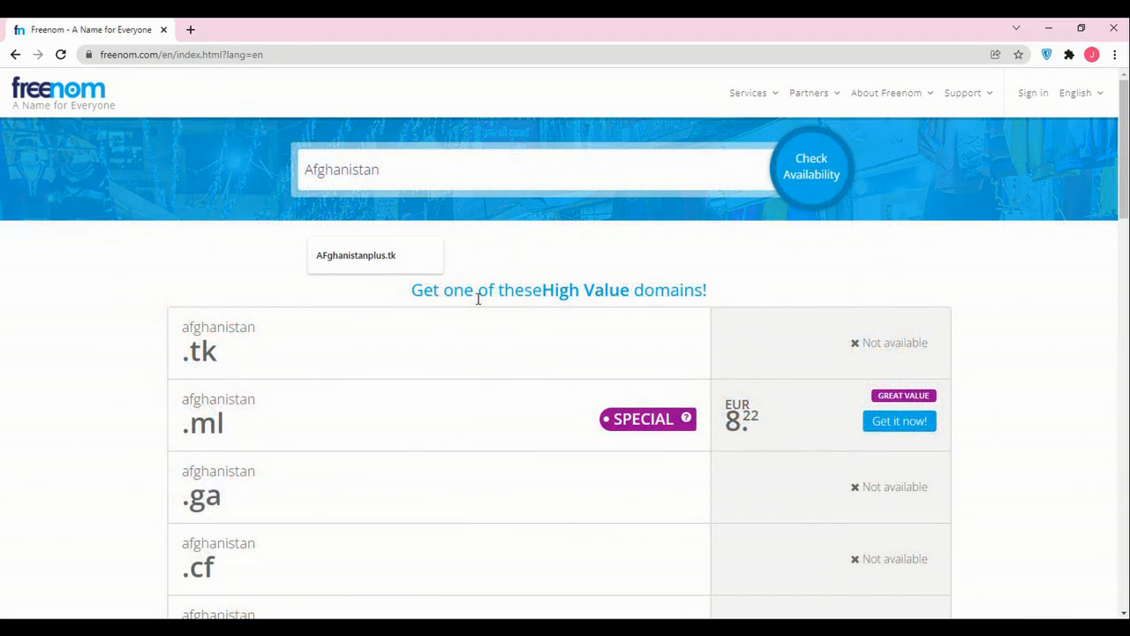
scroll(down, 3)
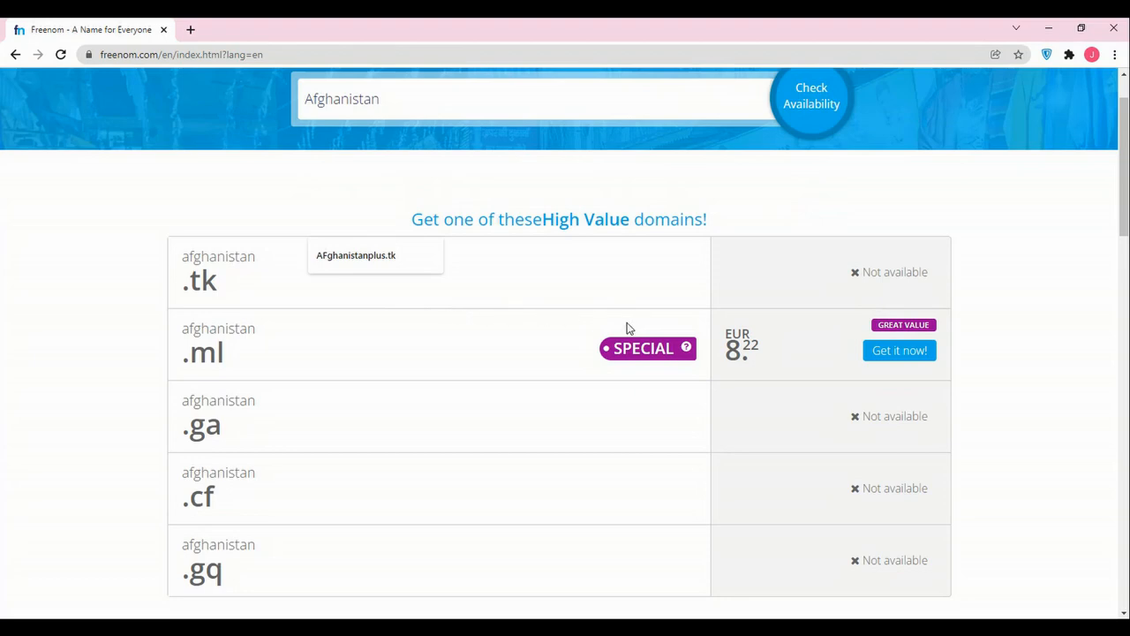
scroll(up, 3)
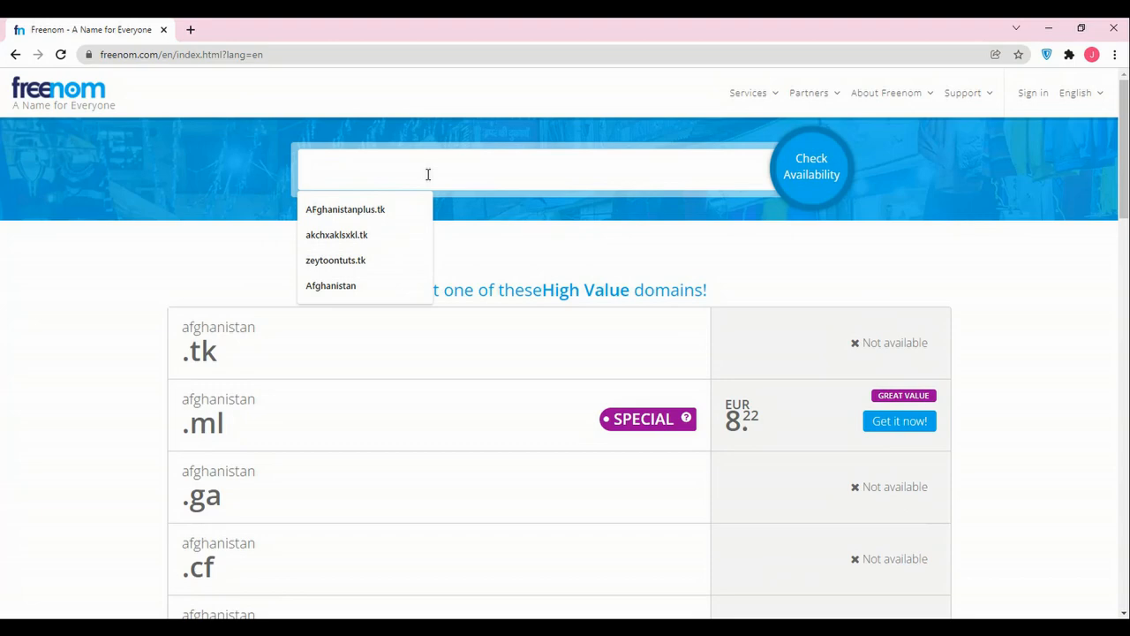
Step: Search Freenom for zeytoontuts, finding .tk, .ml, .ga, .cf and .gq free and .com/.net at cost price
text(zeytoontuts)
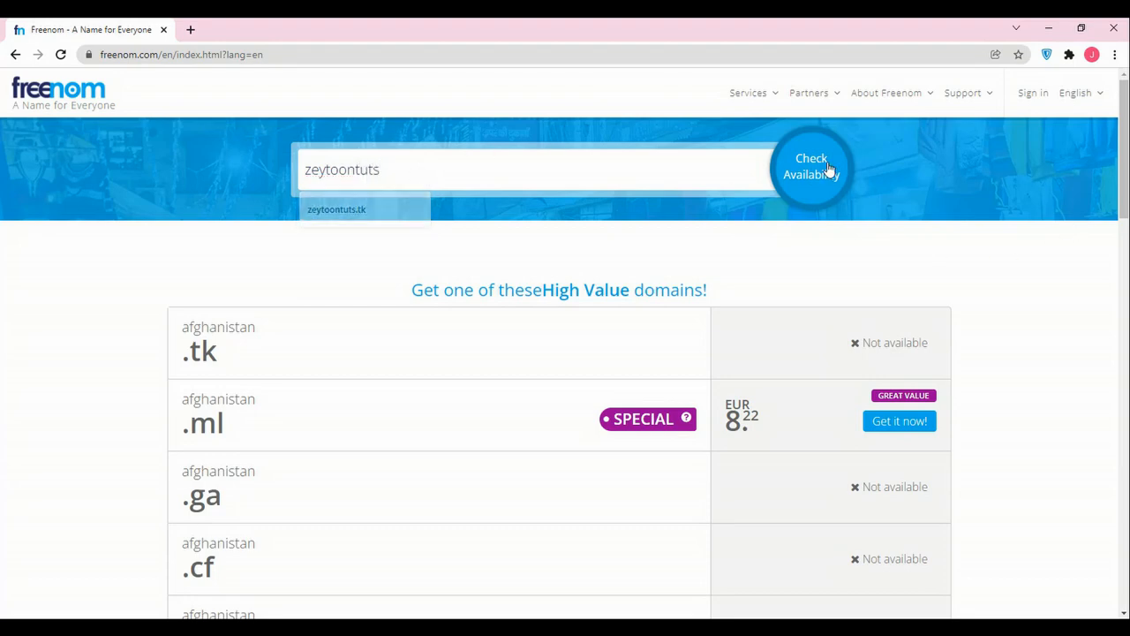
click(811, 166)
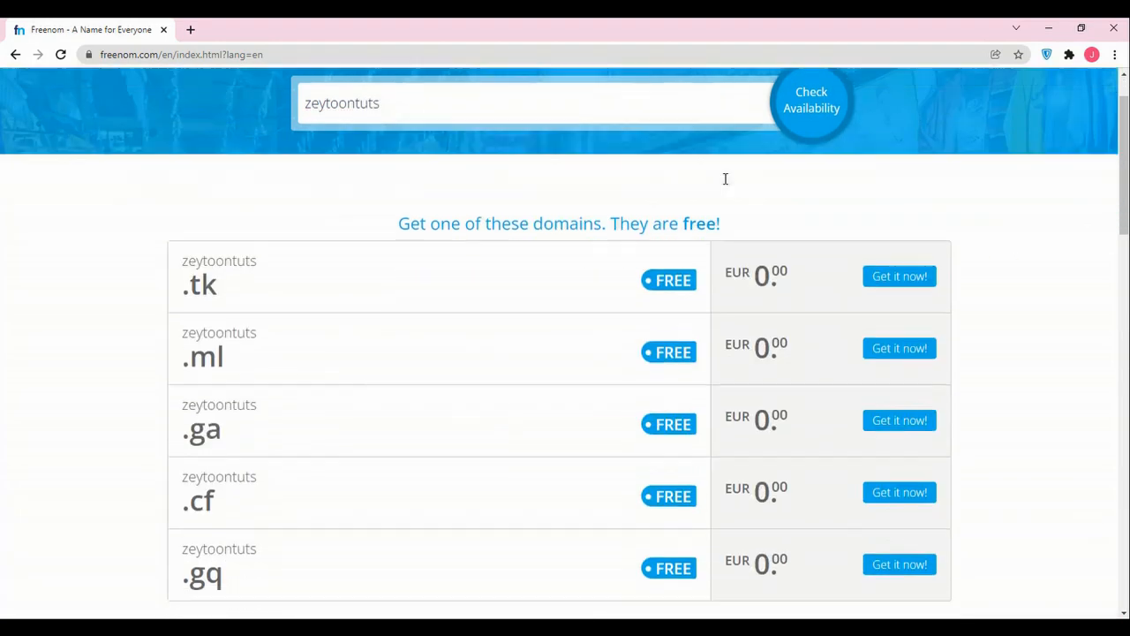
scroll(down, 3)
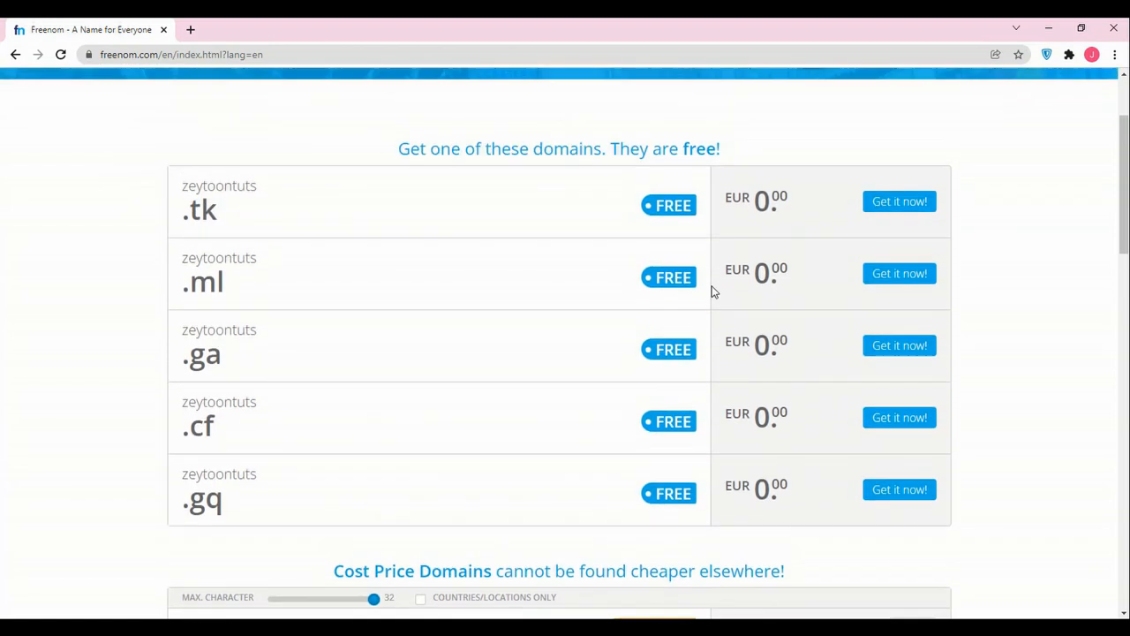
scroll(down, 3)
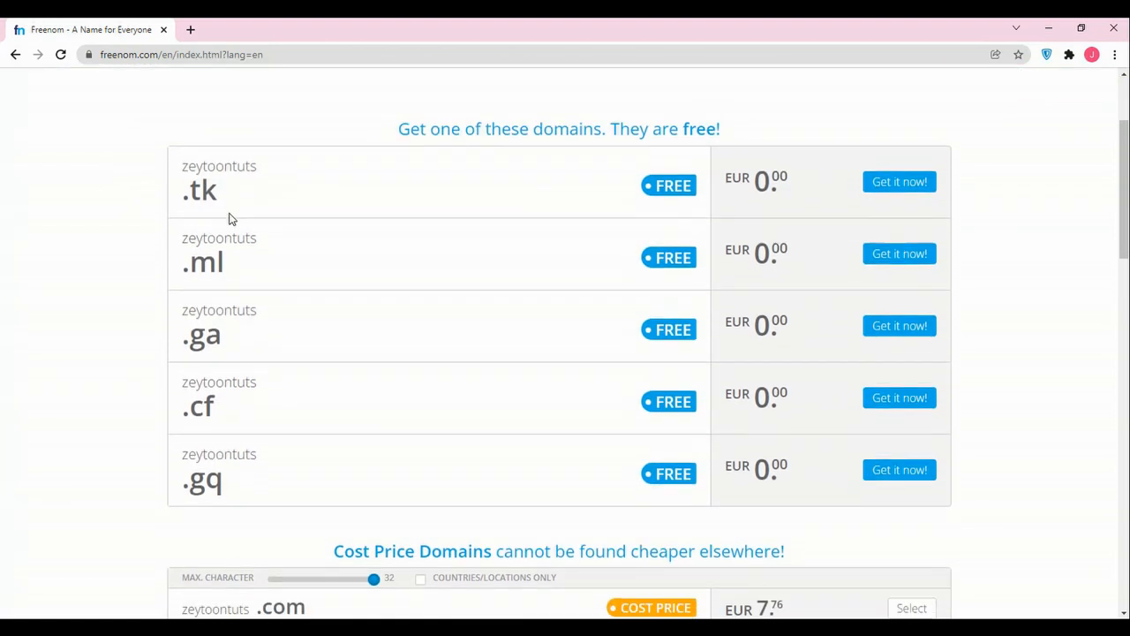
scroll(down, 3)
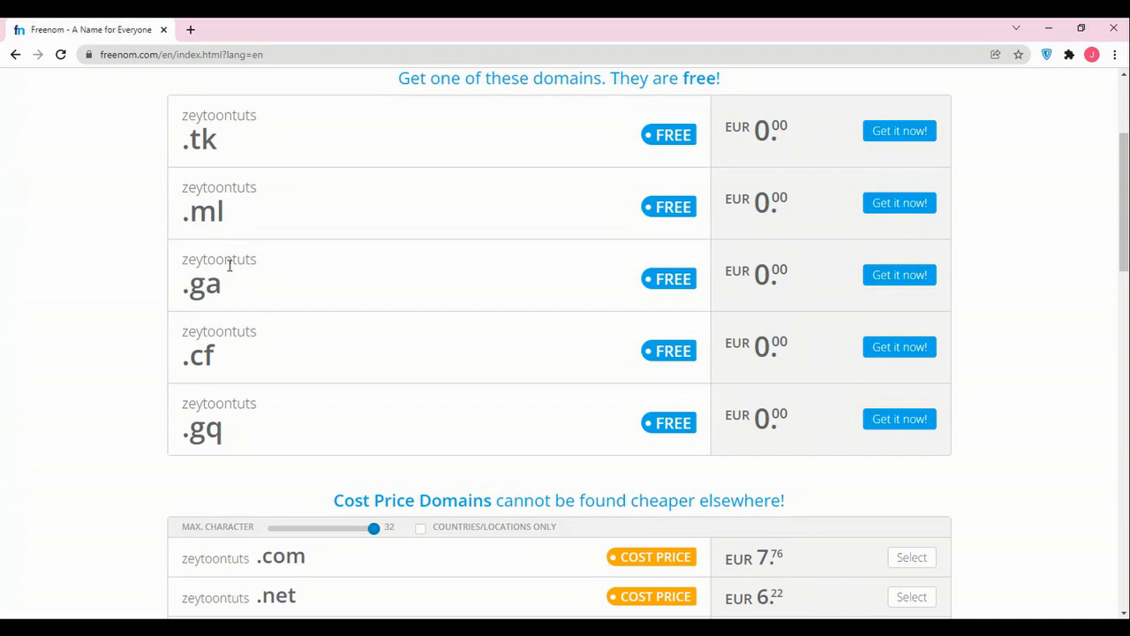
scroll(down, 3)
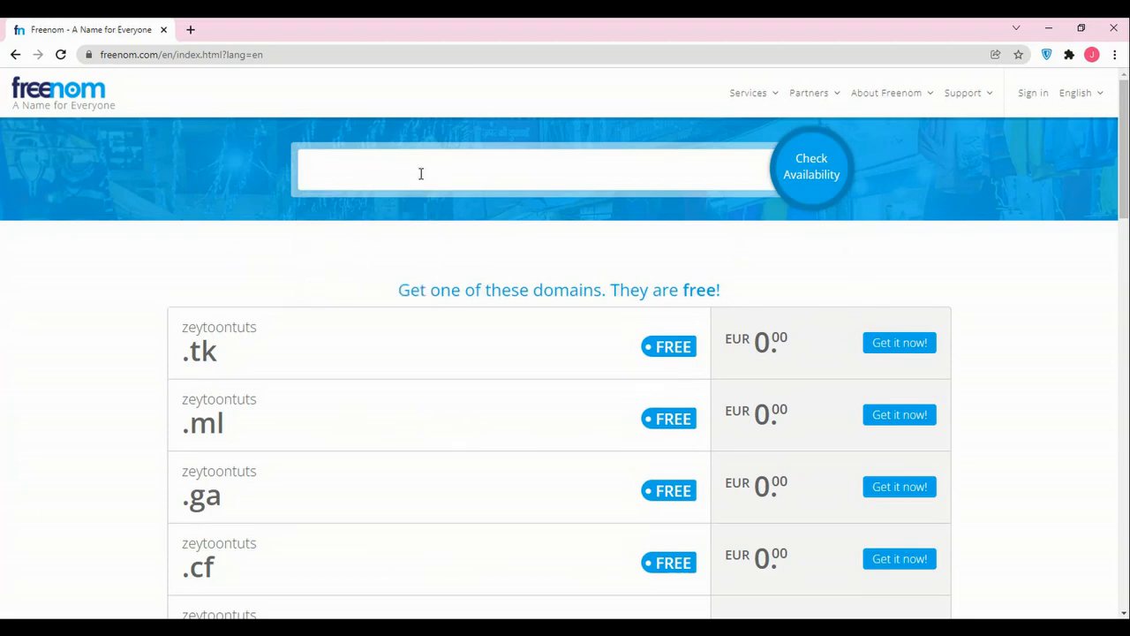
Step: Check AFghanistanplus.tk, select it as a free domain and continue to the cart
text(AFghanistanplus.tk)
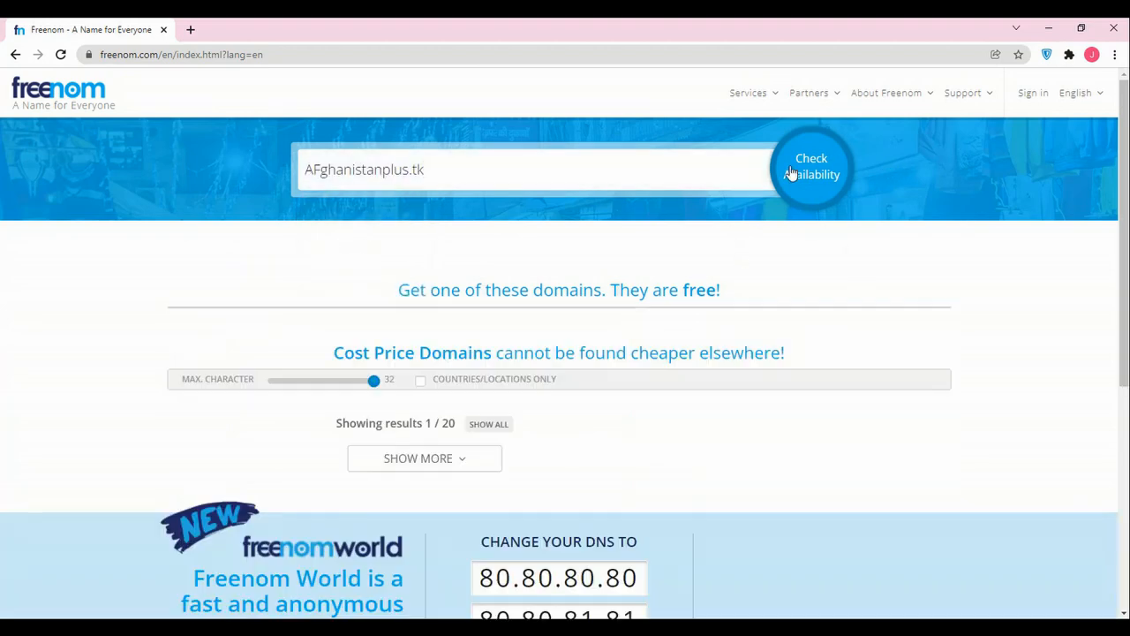
click(811, 166)
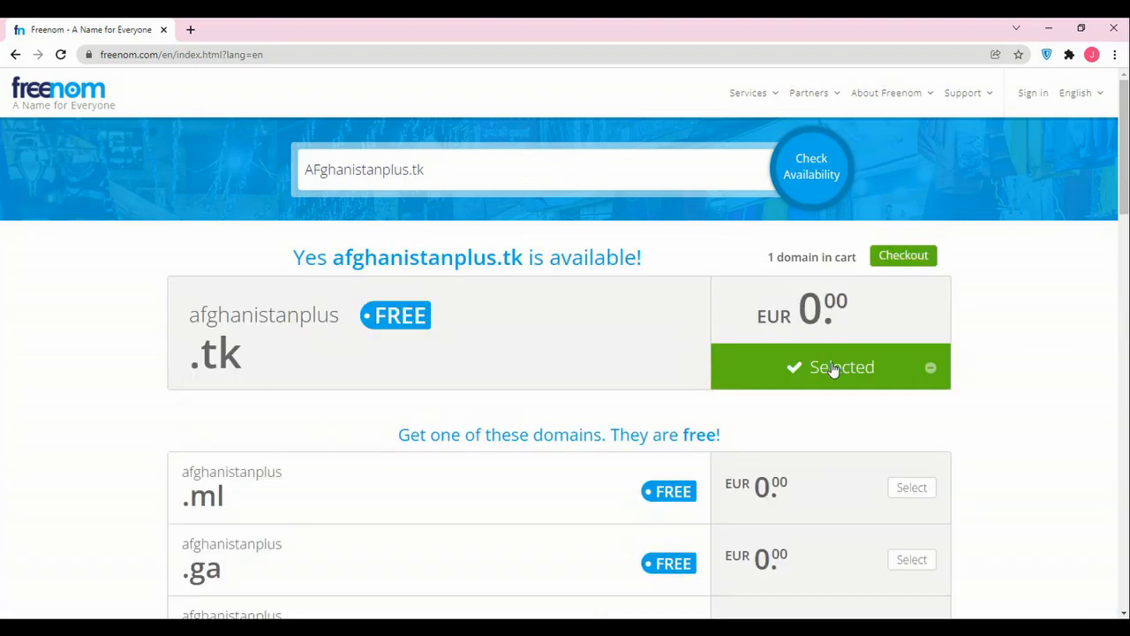
click(902, 255)
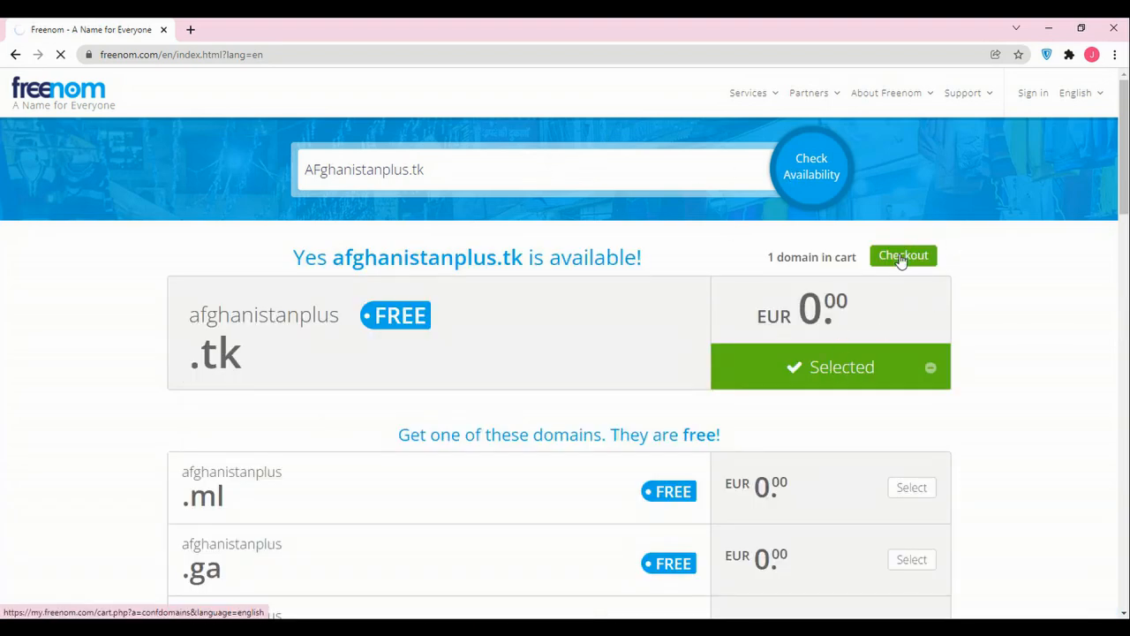
click(903, 254)
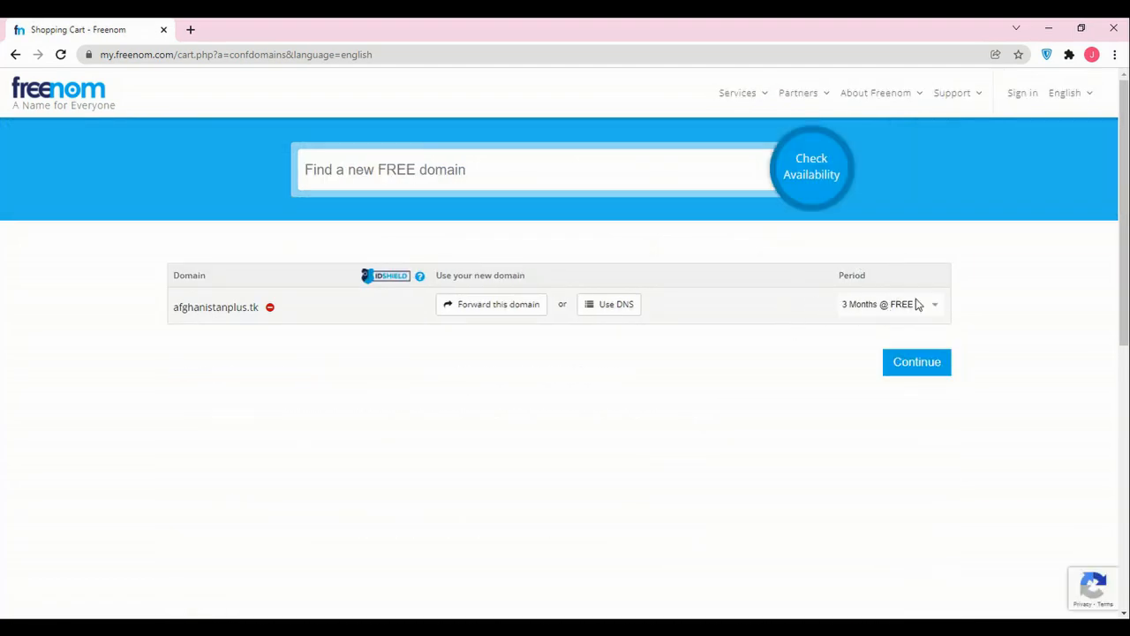
Step: Change the cart period for afghanistanplus.tk to 12 Months @ FREE
click(886, 304)
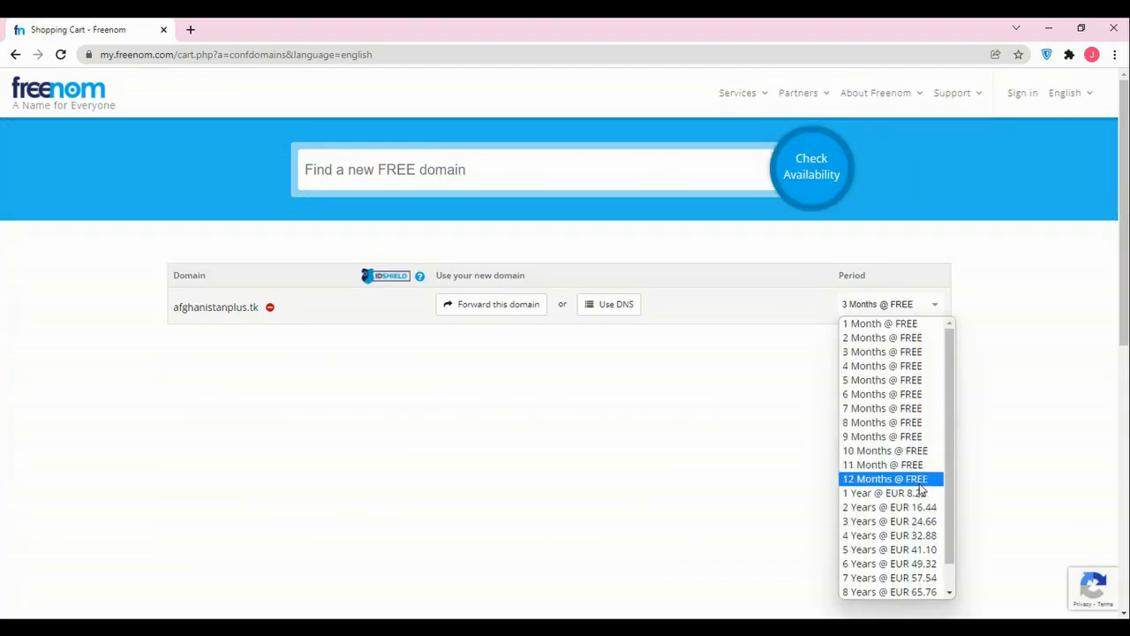
click(887, 479)
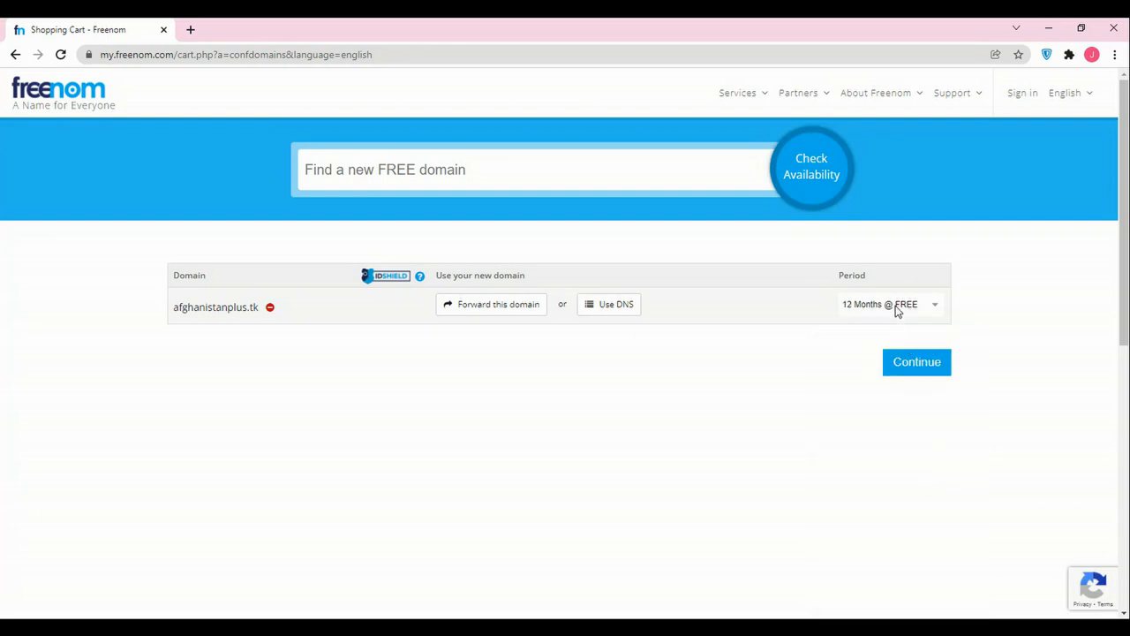
click(886, 304)
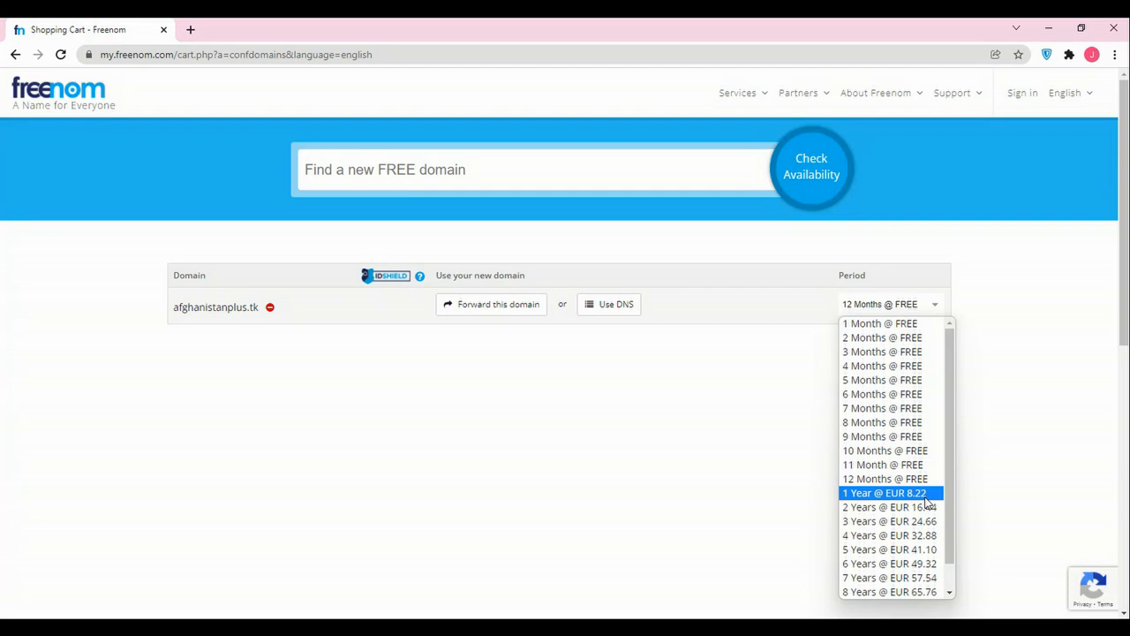
click(885, 476)
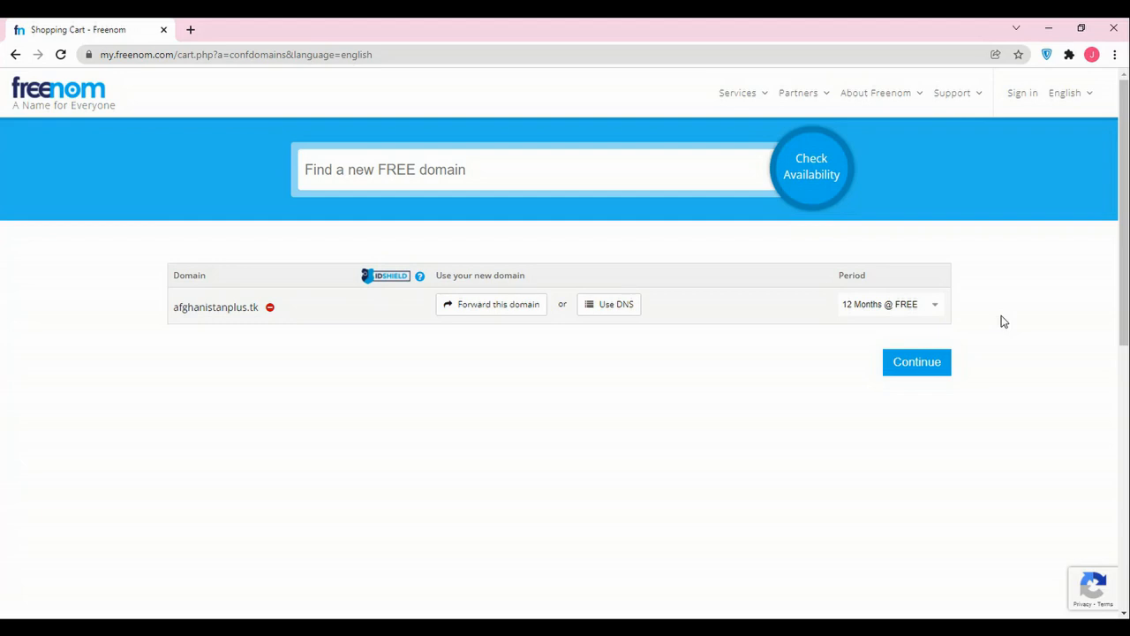
mouse_move(922, 299)
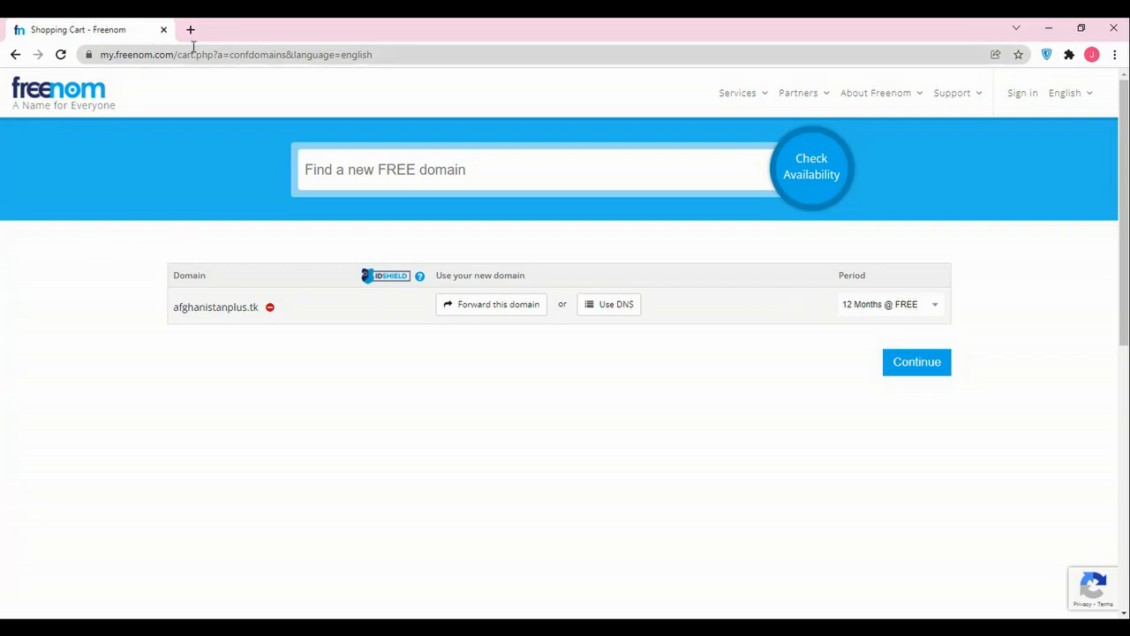
Step: Open infinityfree.net in a new tab and review its free hosting features: 5 GB disk, unlimited bandwidth, free SSL
click(236, 53)
text(infinityfree.net)
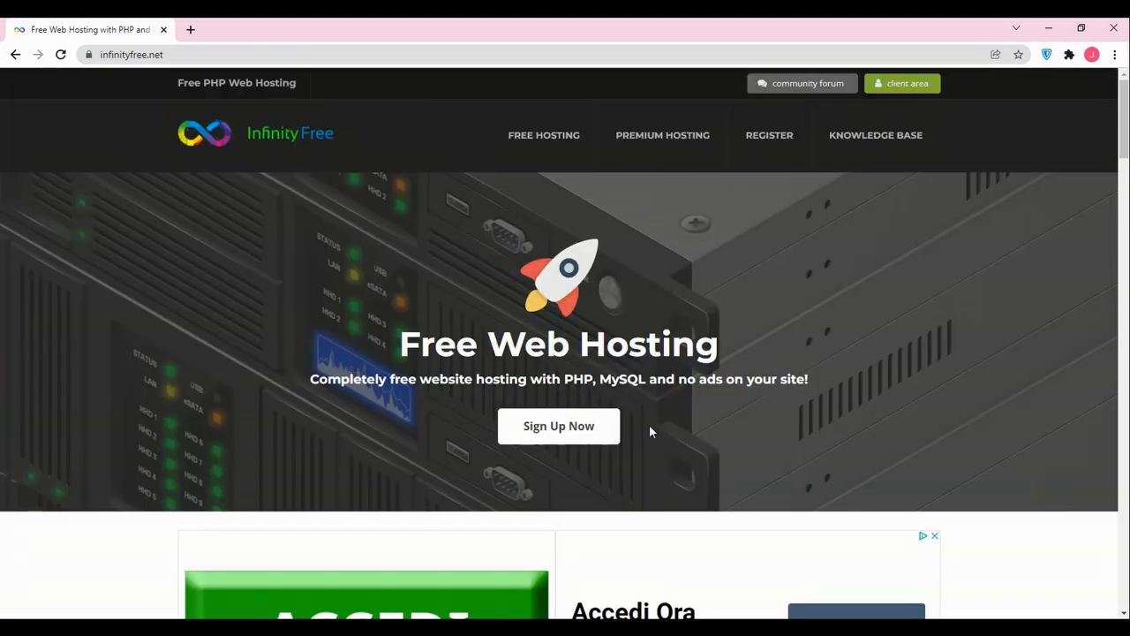
mouse_move(700, 348)
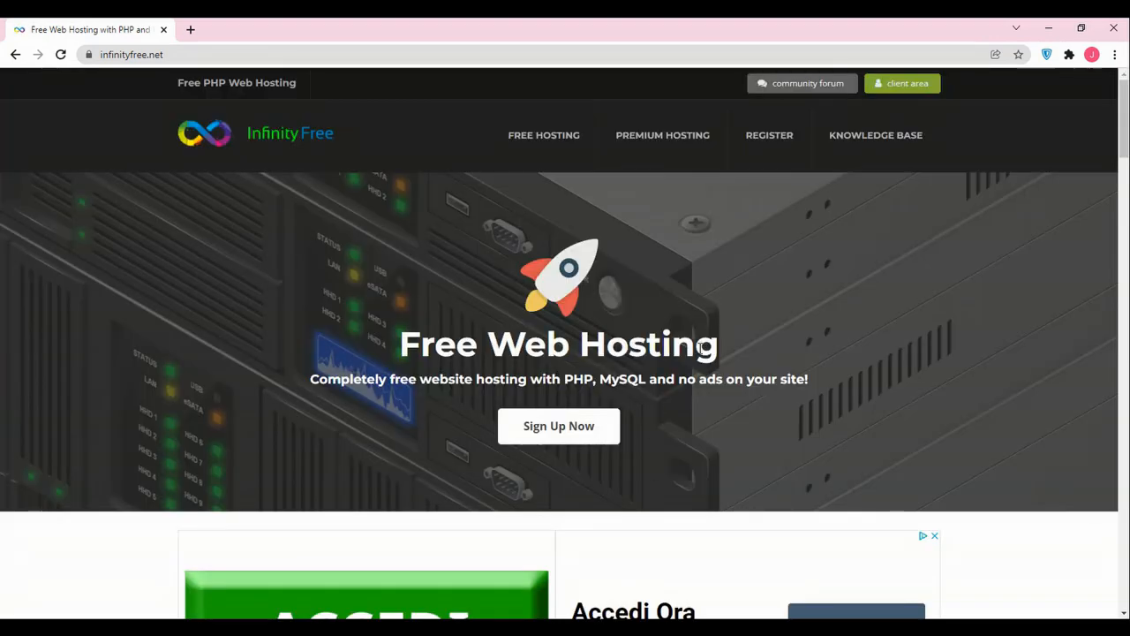
scroll(down, 3)
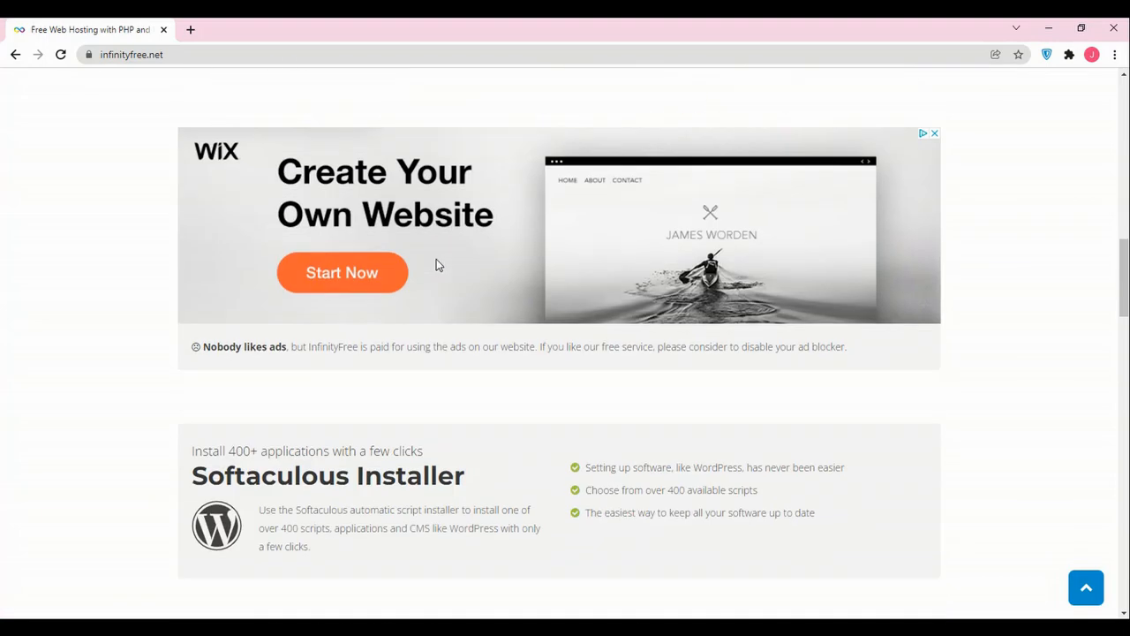
scroll(down, 3)
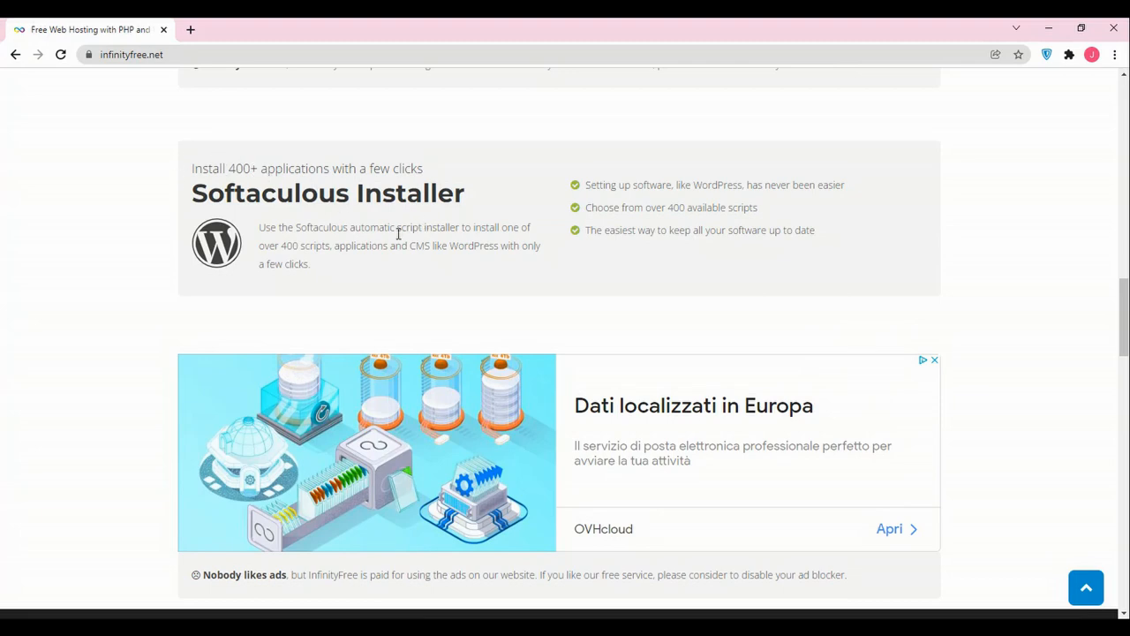
scroll(down, 3)
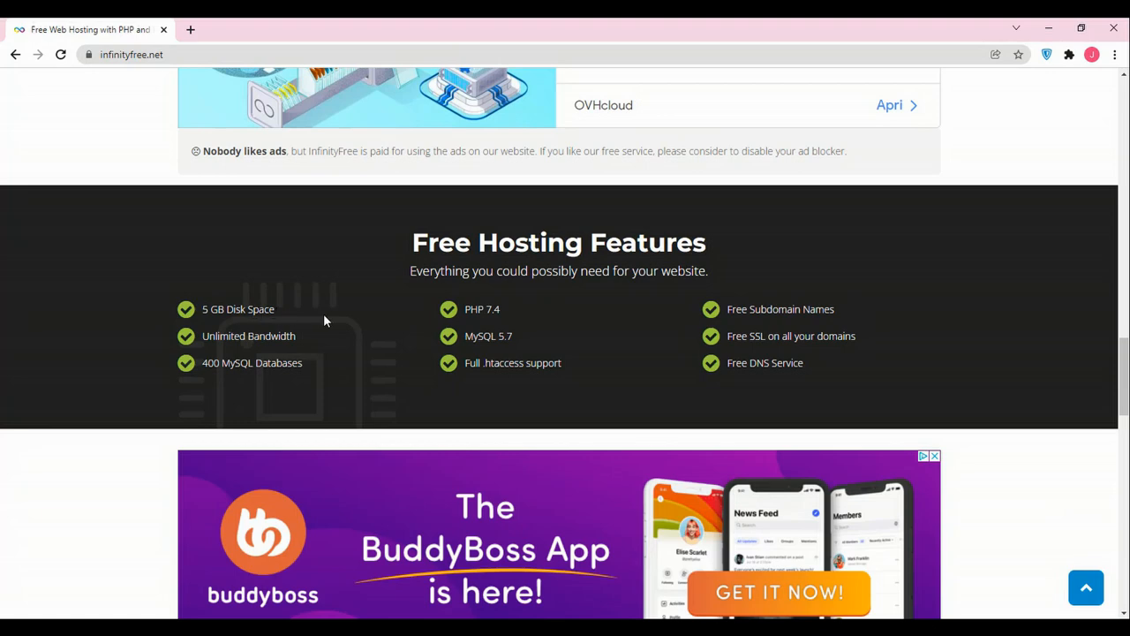
mouse_move(244, 366)
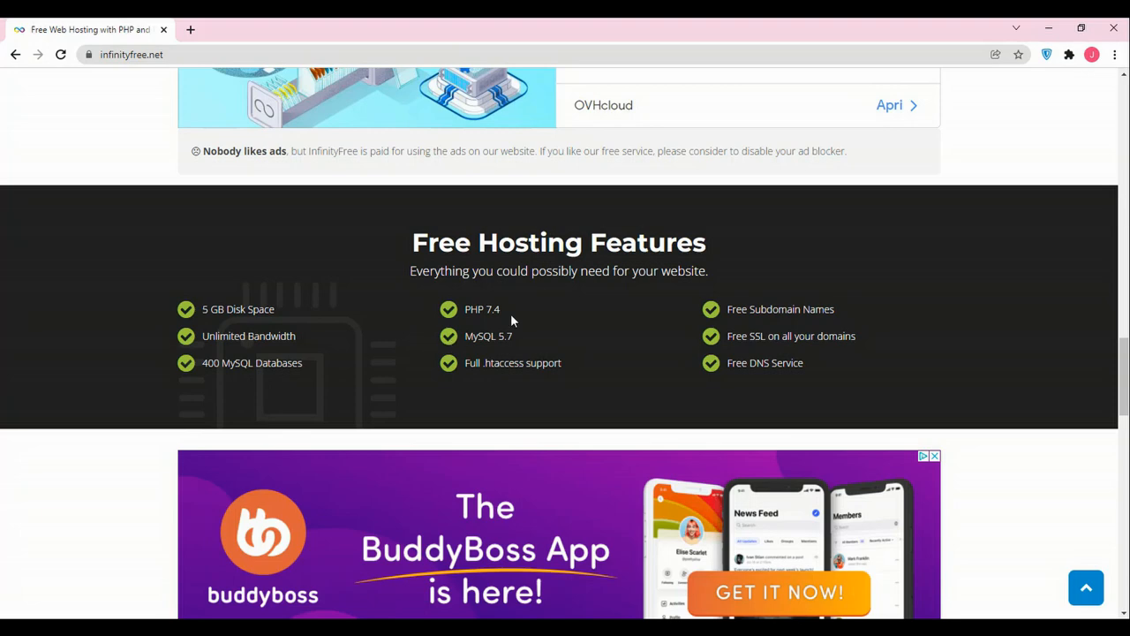
mouse_move(534, 330)
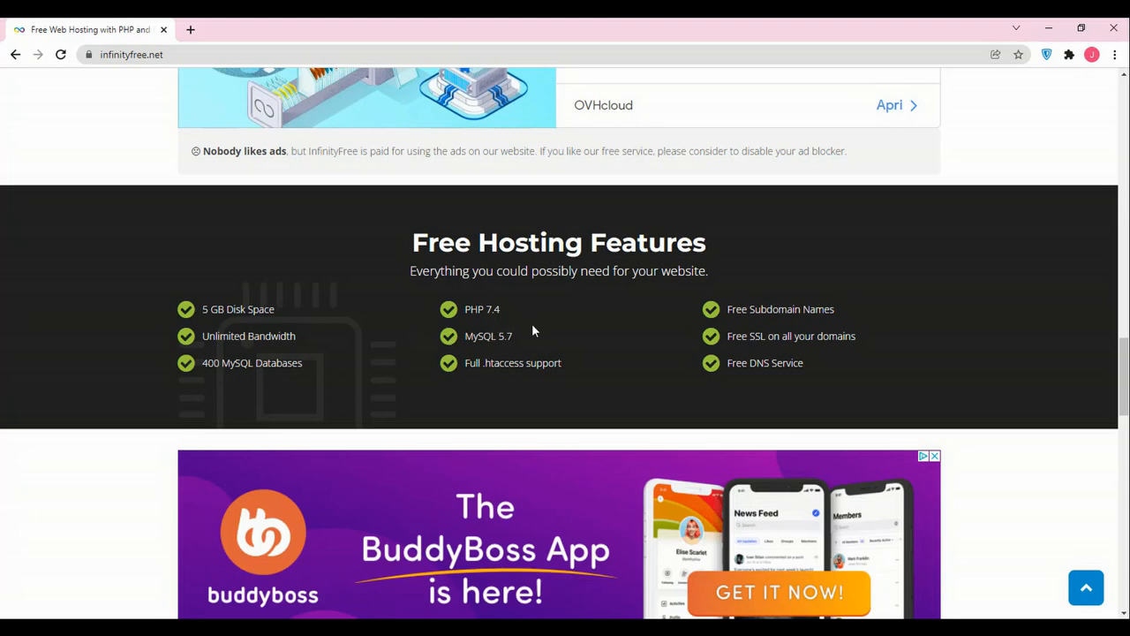
mouse_move(515, 352)
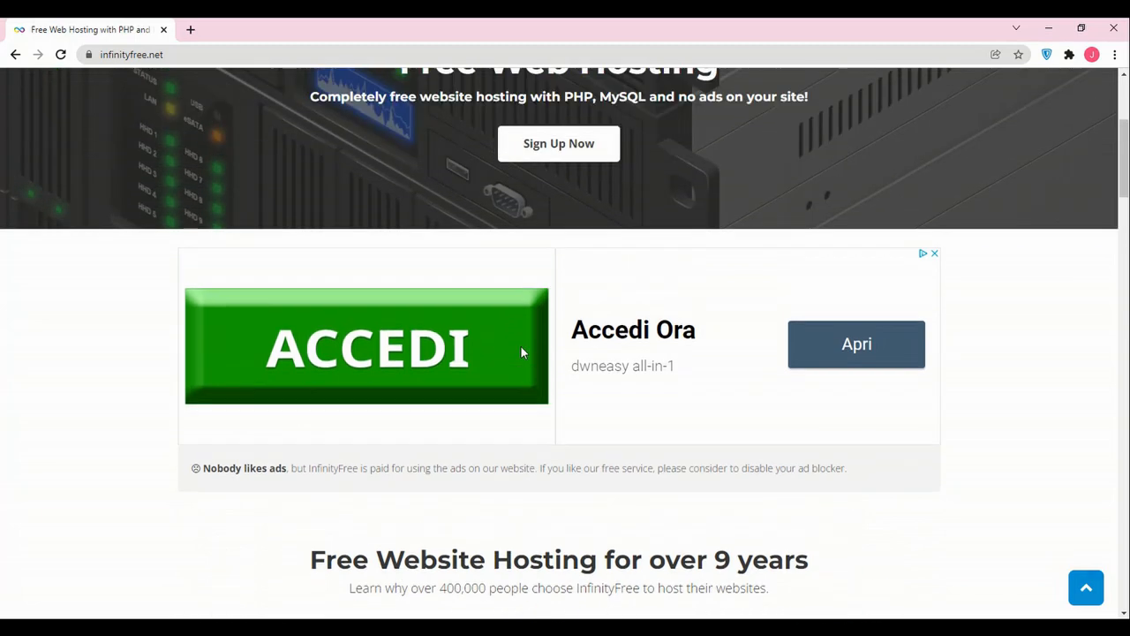
scroll(up, 3)
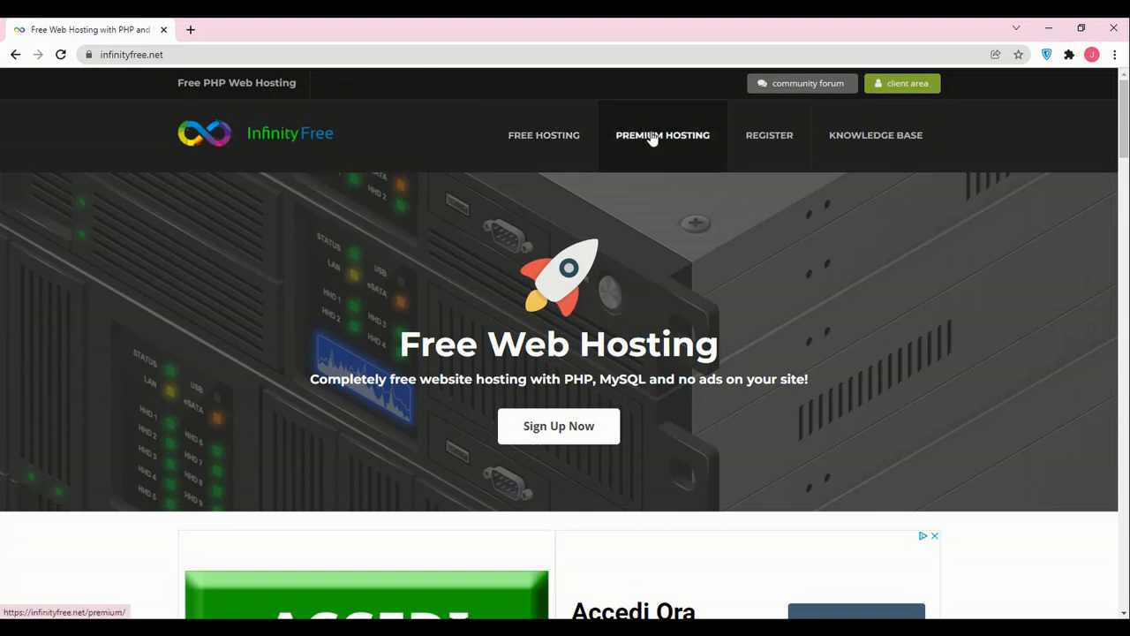
Step: Review the iFastNet Premium Hosting page comparing free, Super Premium ($3.99) and Ultimate Premium ($6.90)
click(662, 135)
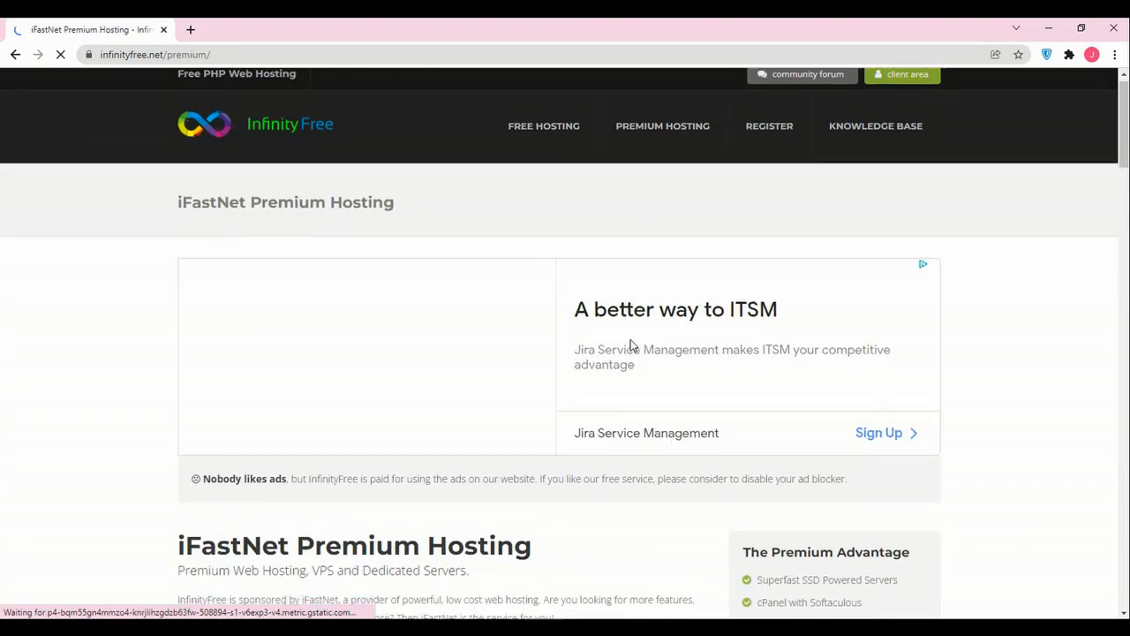
scroll(down, 3)
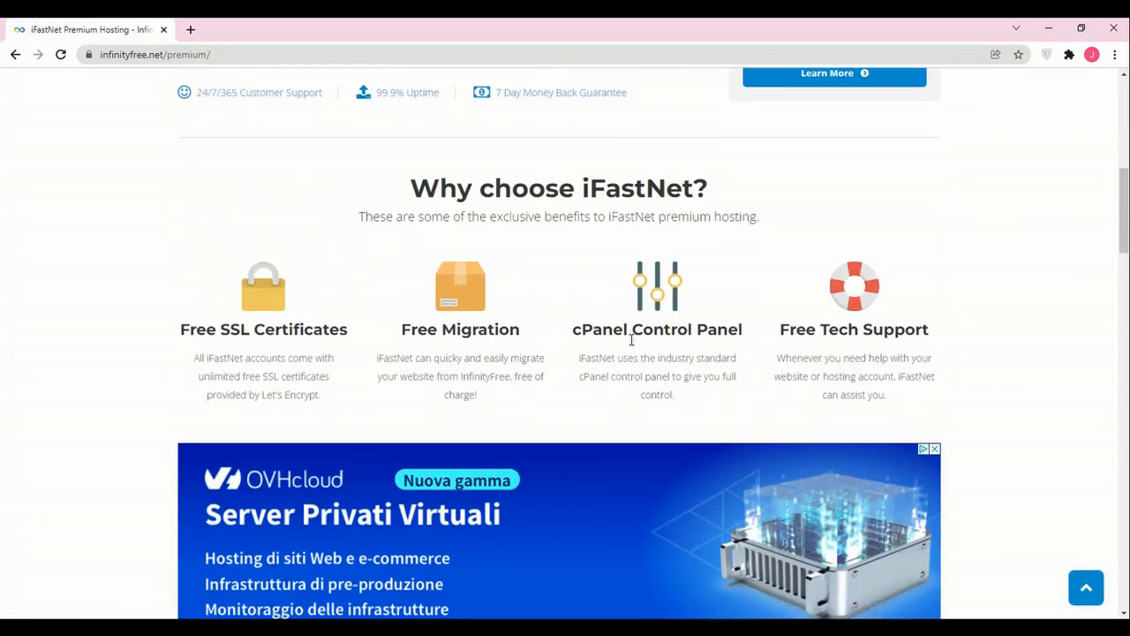
scroll(down, 3)
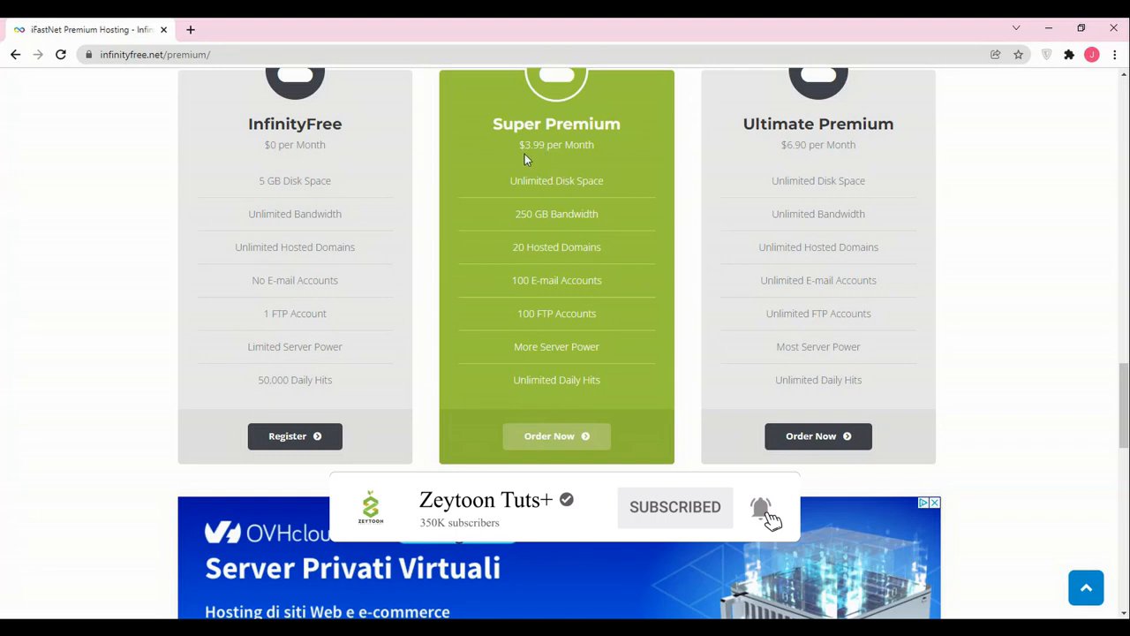
mouse_move(583, 157)
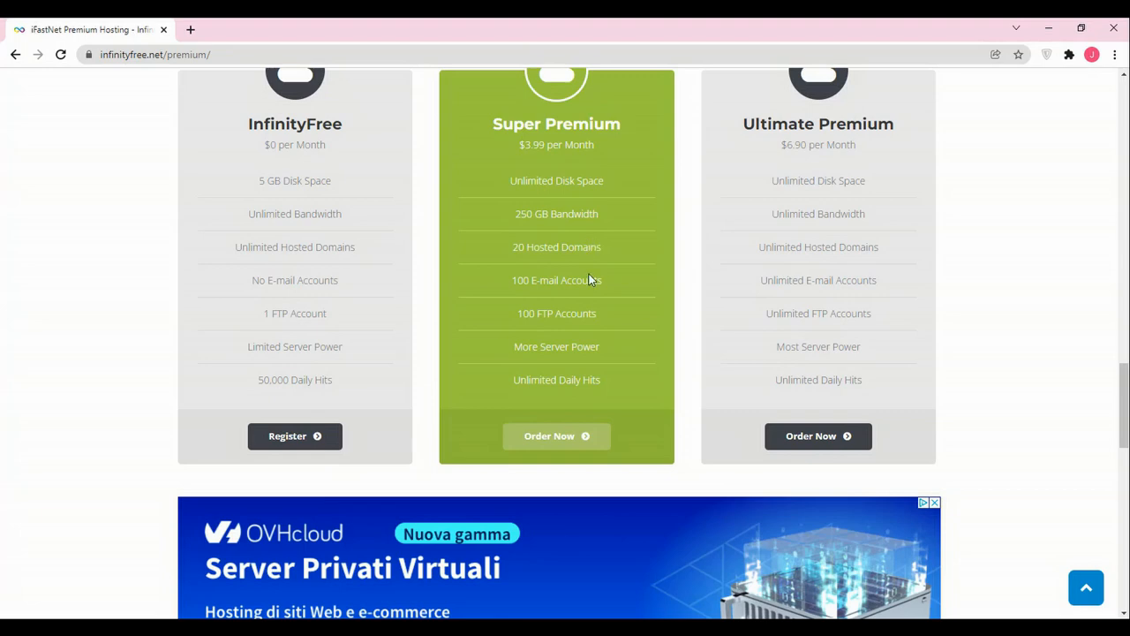
mouse_move(569, 268)
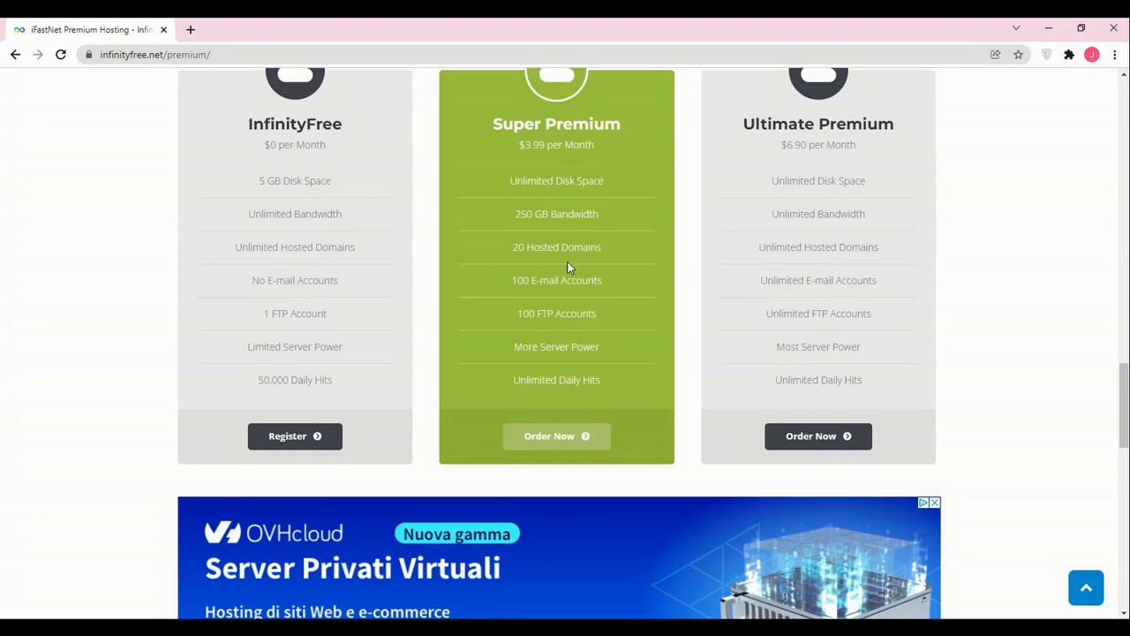
mouse_move(582, 261)
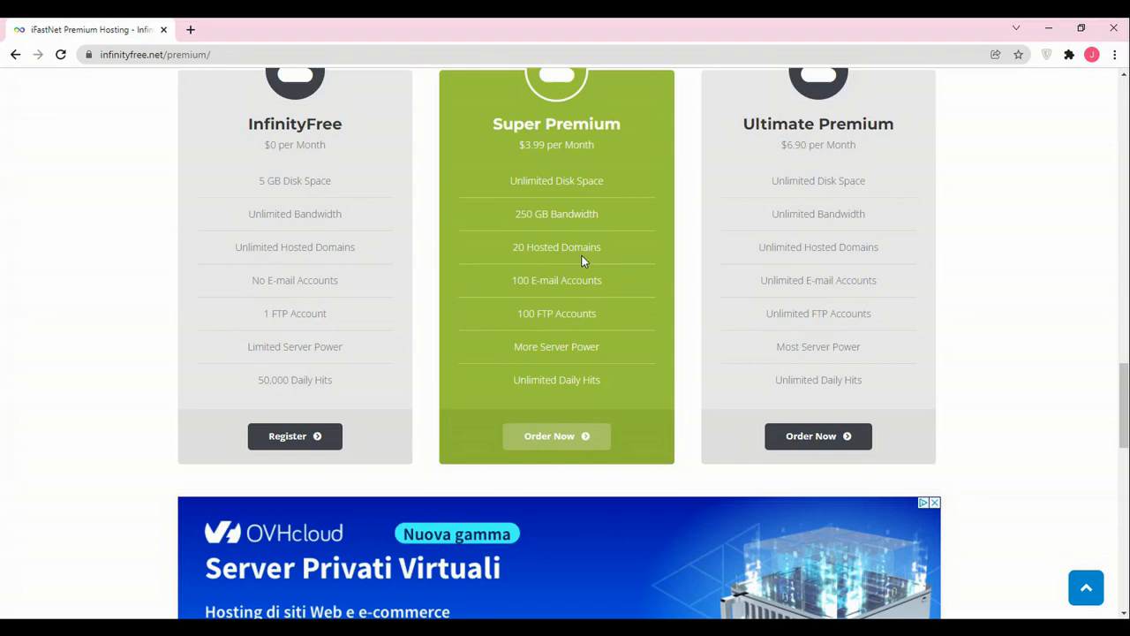
scroll(down, 3)
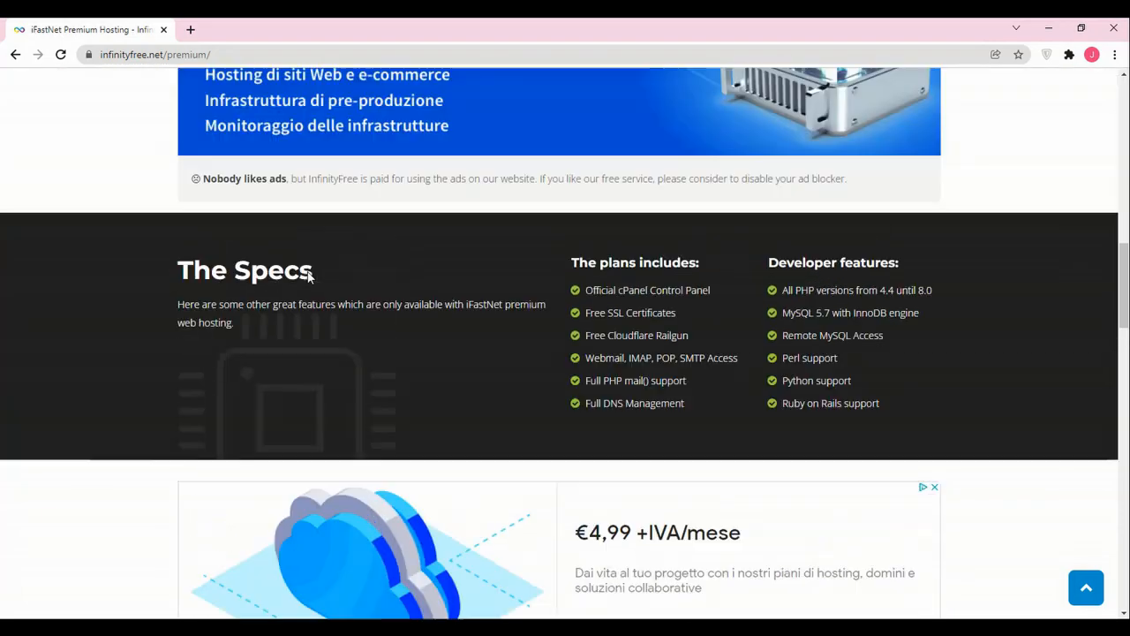
scroll(up, 3)
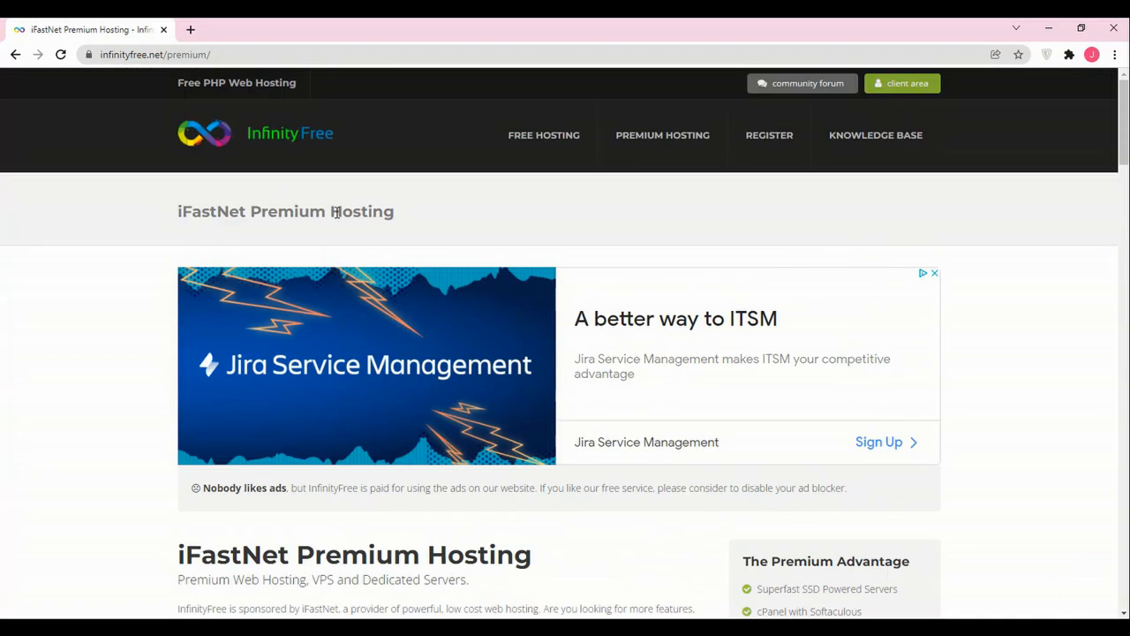
mouse_move(251, 183)
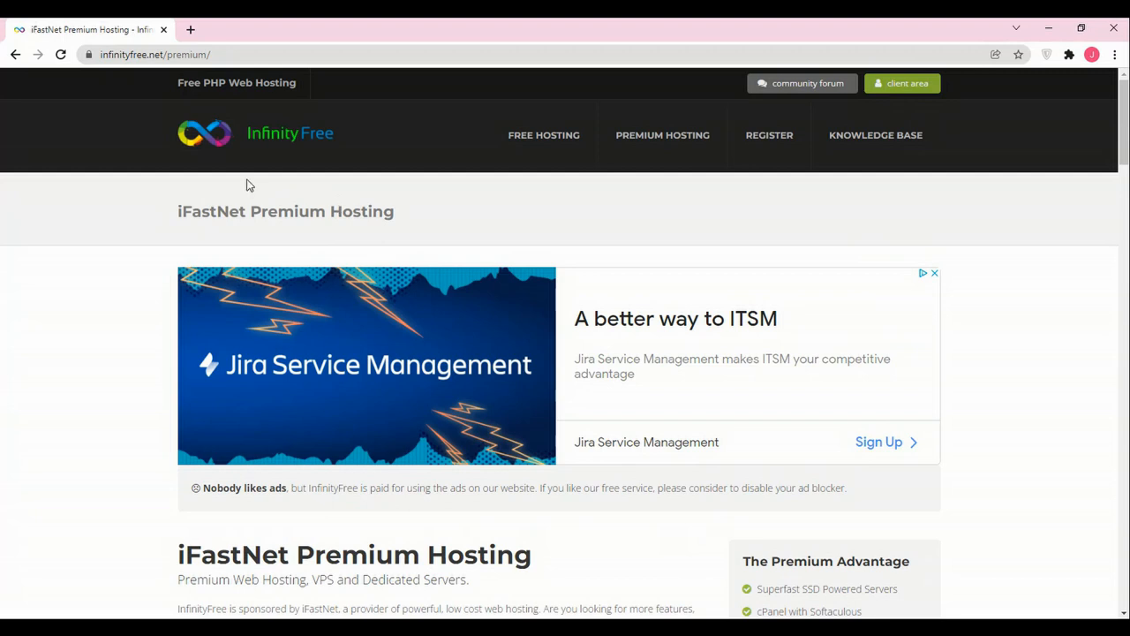
mouse_move(233, 182)
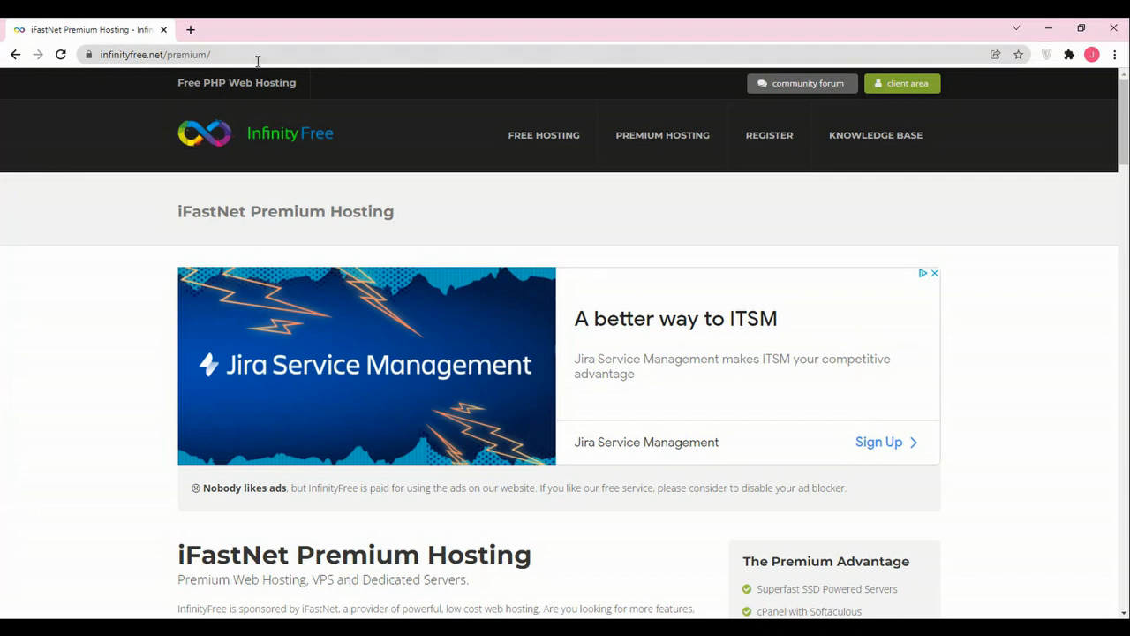
Step: Go to 000webhost.com and compare its free 300 MB plan with paid tiers from $1.39 to $3.99
click(155, 53)
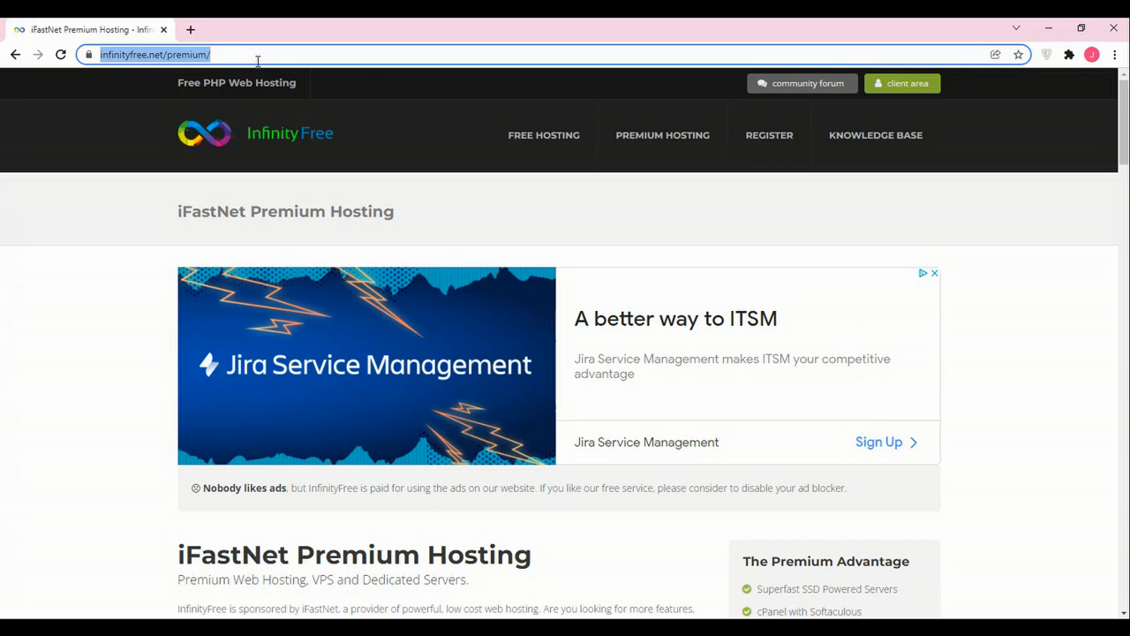
text(000webhost.com)
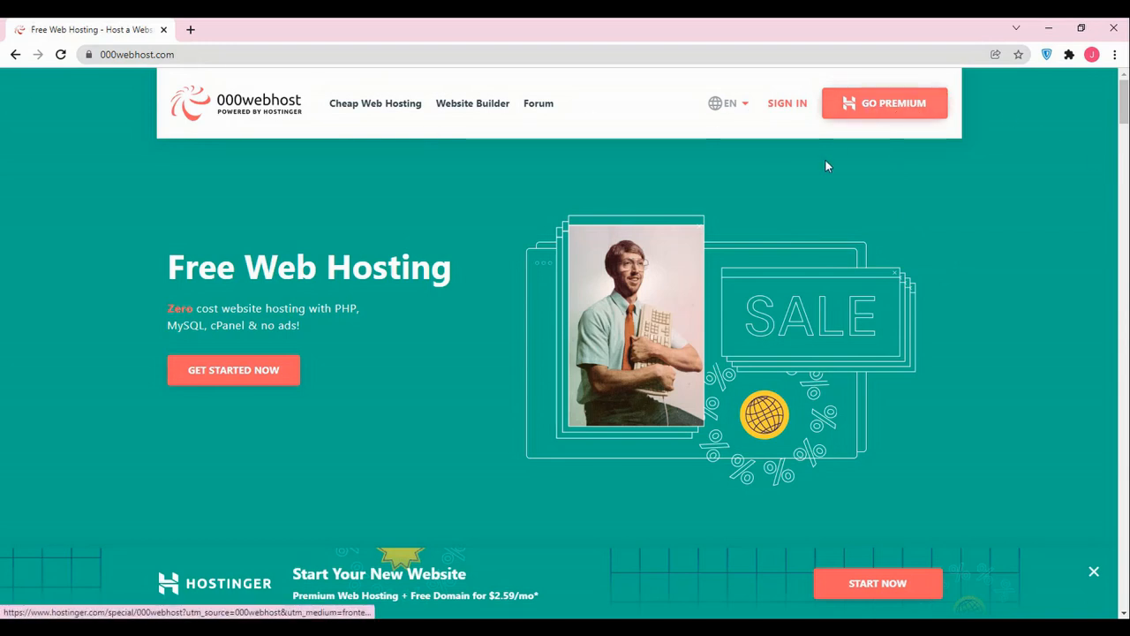
mouse_move(936, 251)
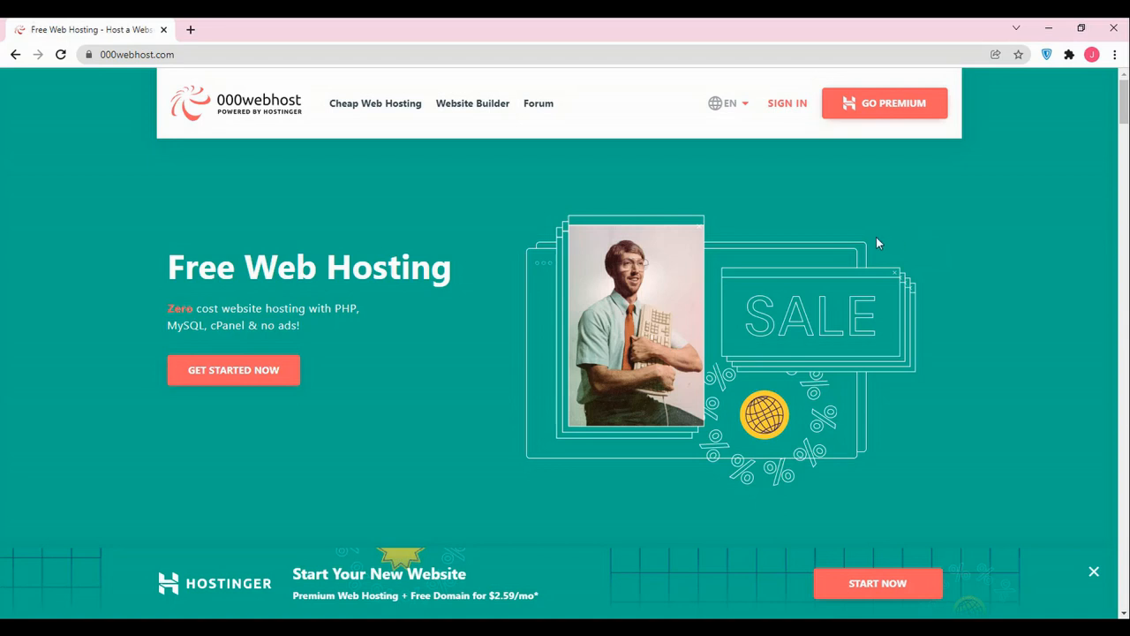
scroll(down, 3)
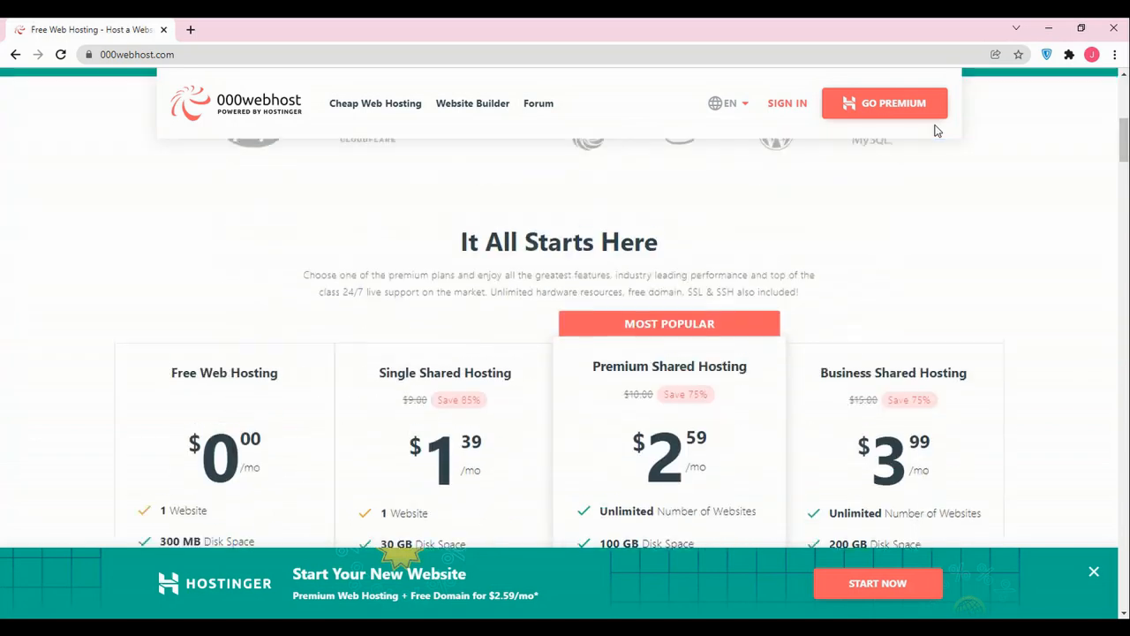
scroll(down, 3)
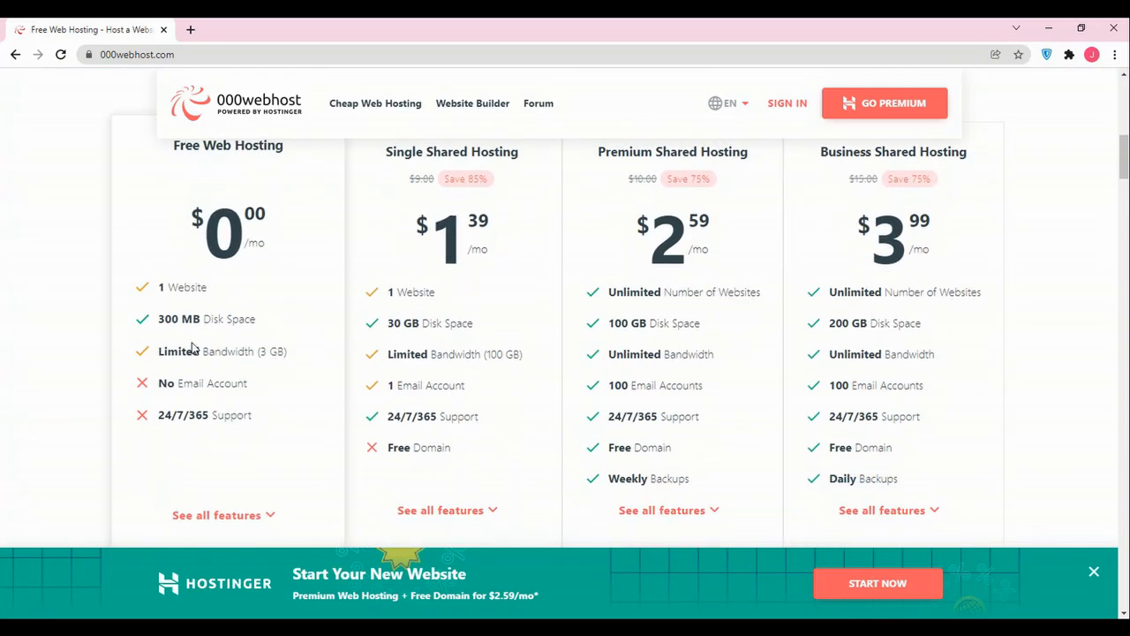
mouse_move(178, 289)
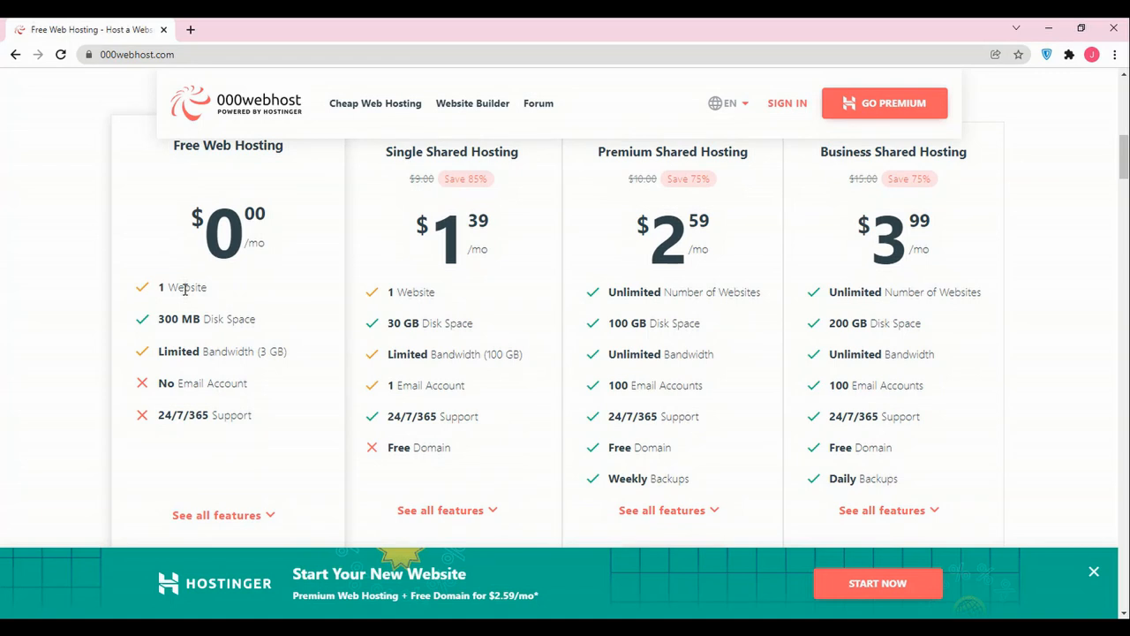
mouse_move(286, 366)
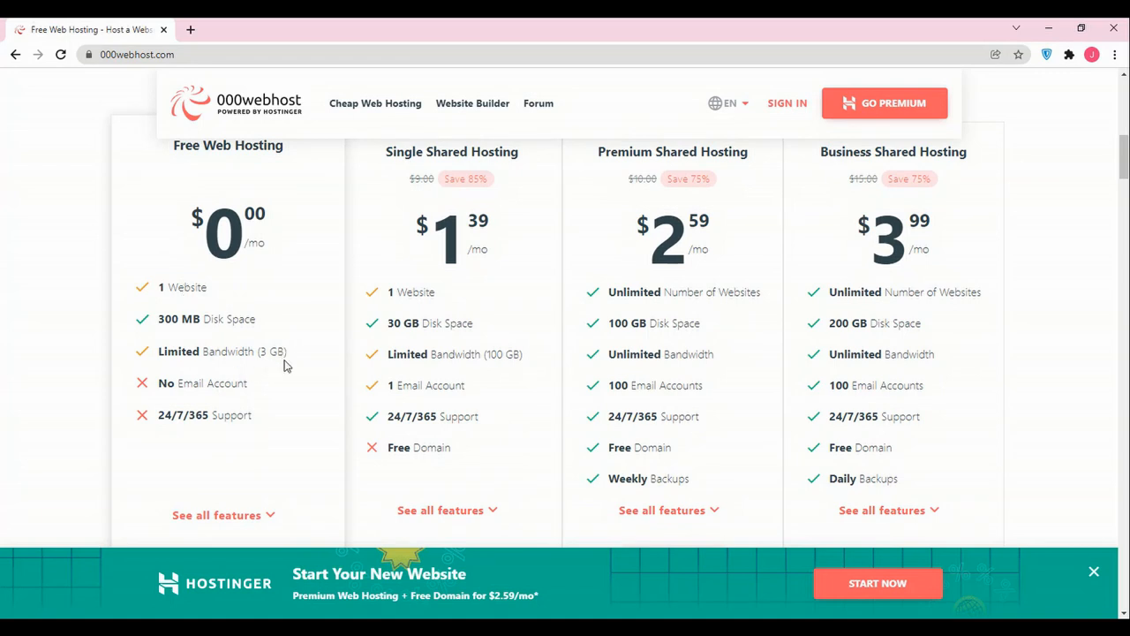
scroll(down, 3)
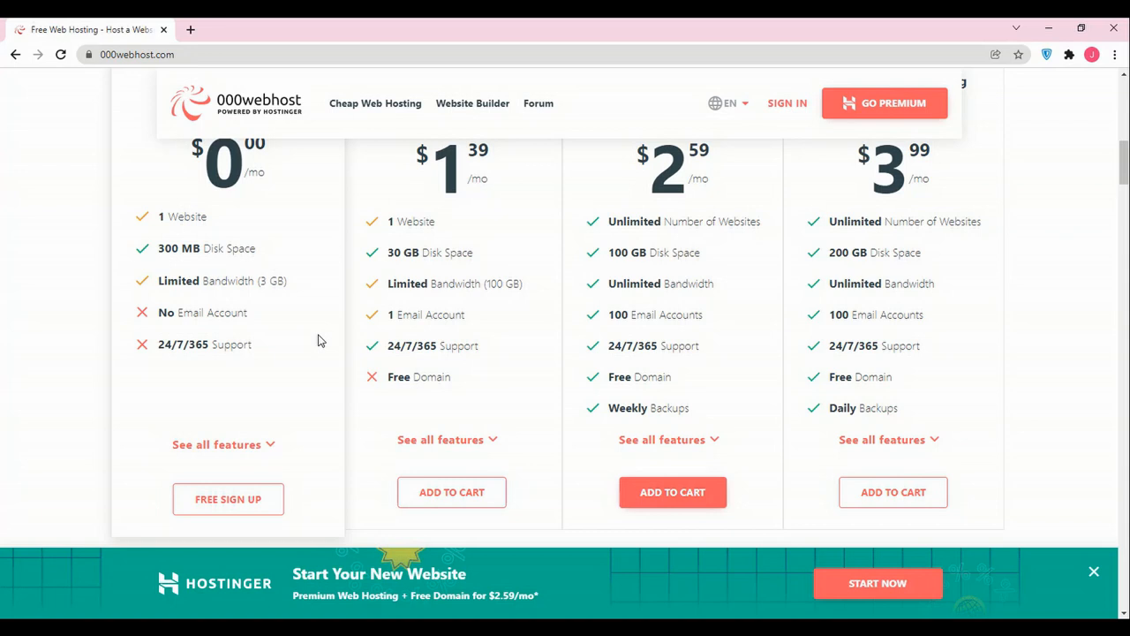
mouse_move(309, 344)
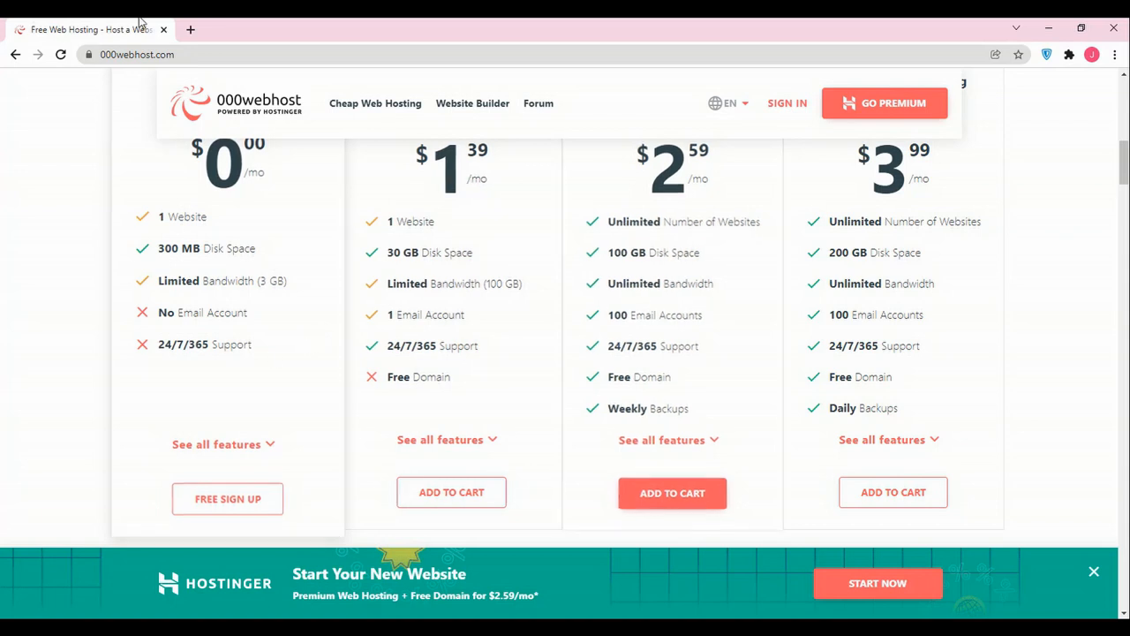
click(265, 53)
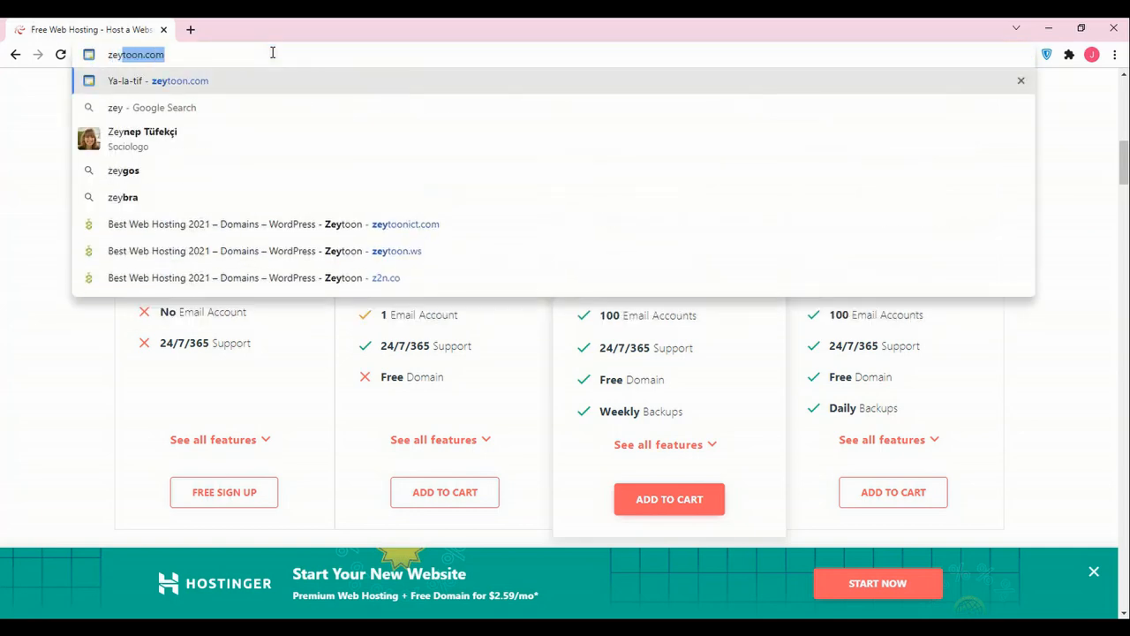
Step: Go to zeytoon.ws, browse its WordPress hosting homepage and enter the client portal via Login
text(zeytoon.ws)
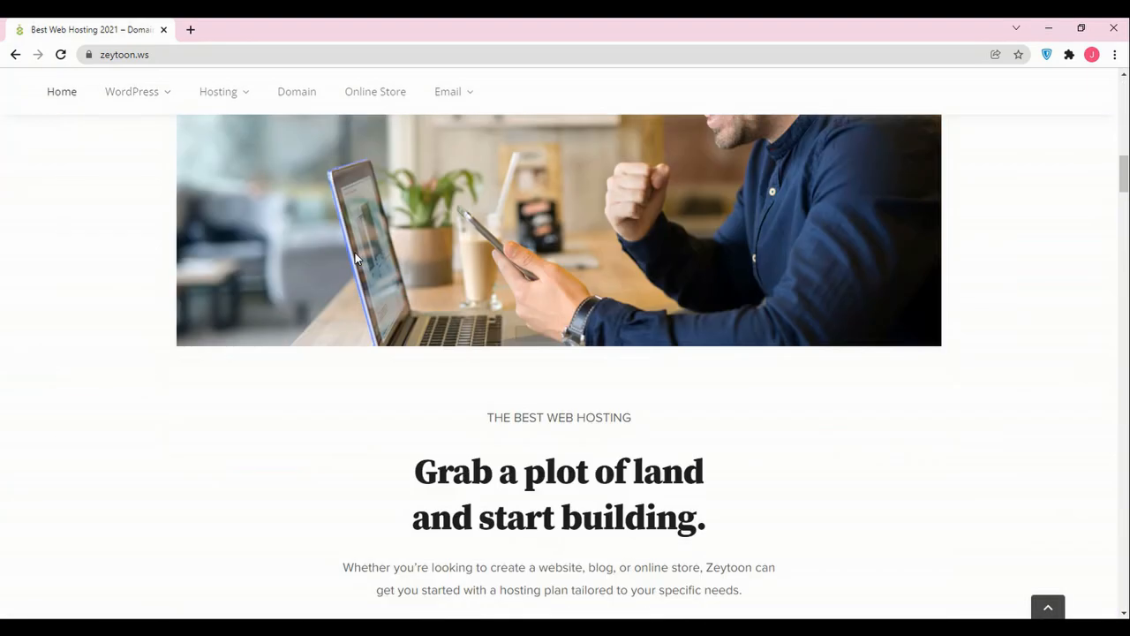
scroll(down, 3)
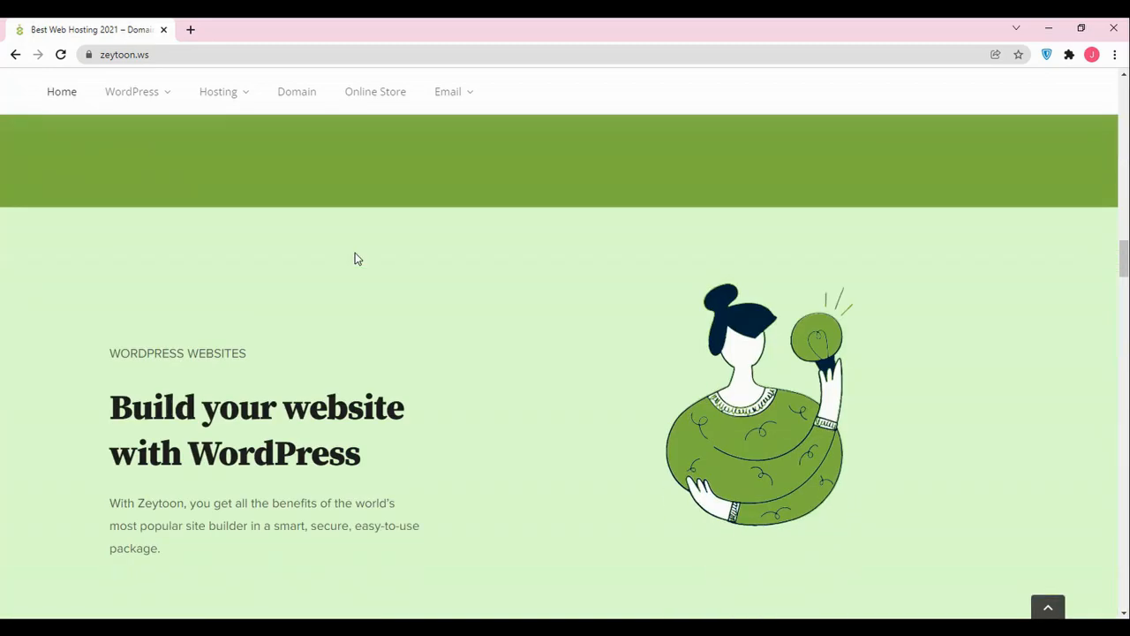
scroll(down, 3)
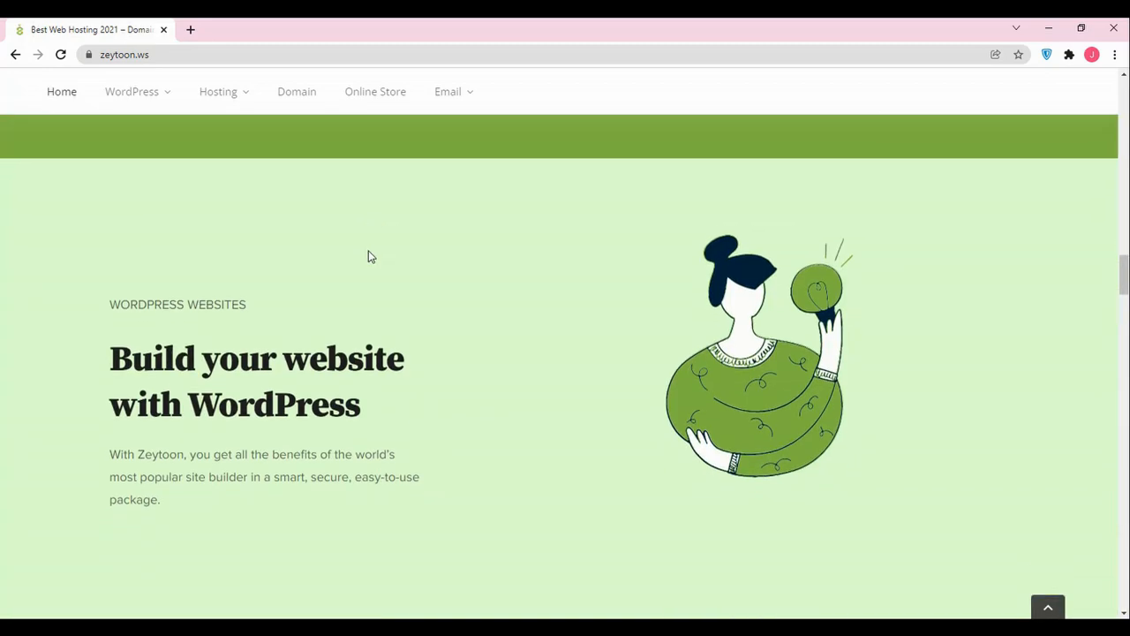
scroll(down, 3)
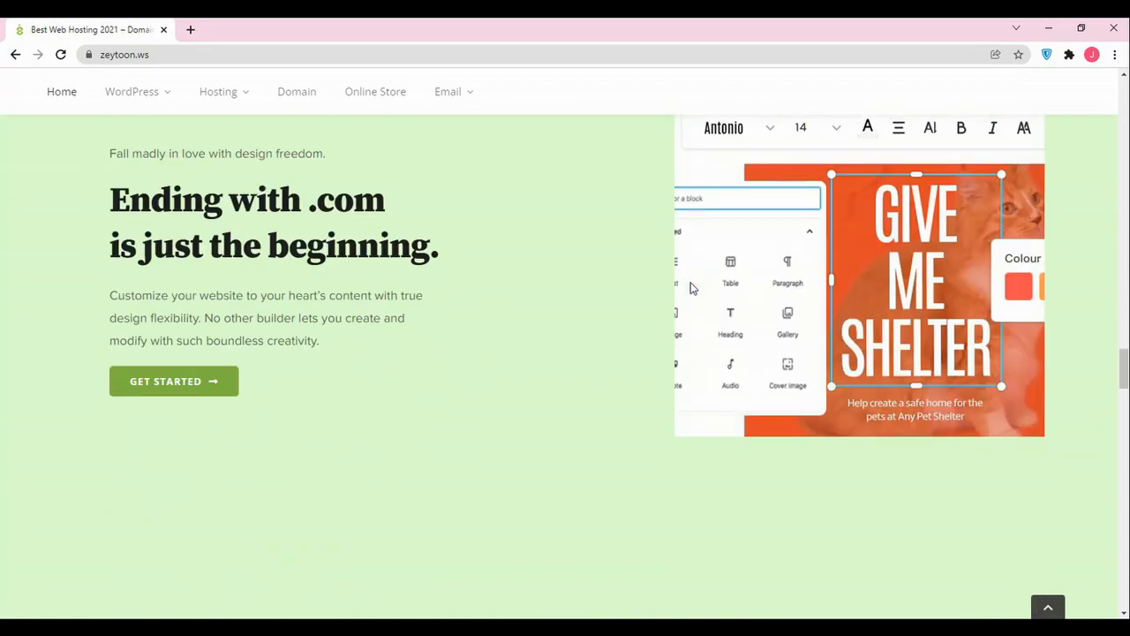
scroll(down, 3)
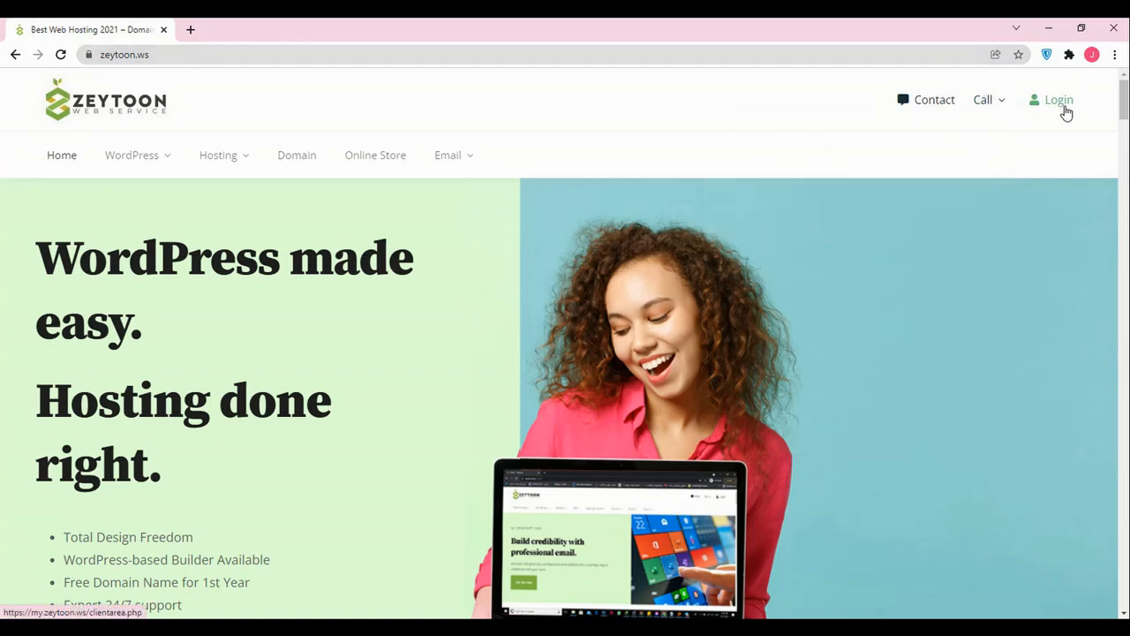
click(1053, 99)
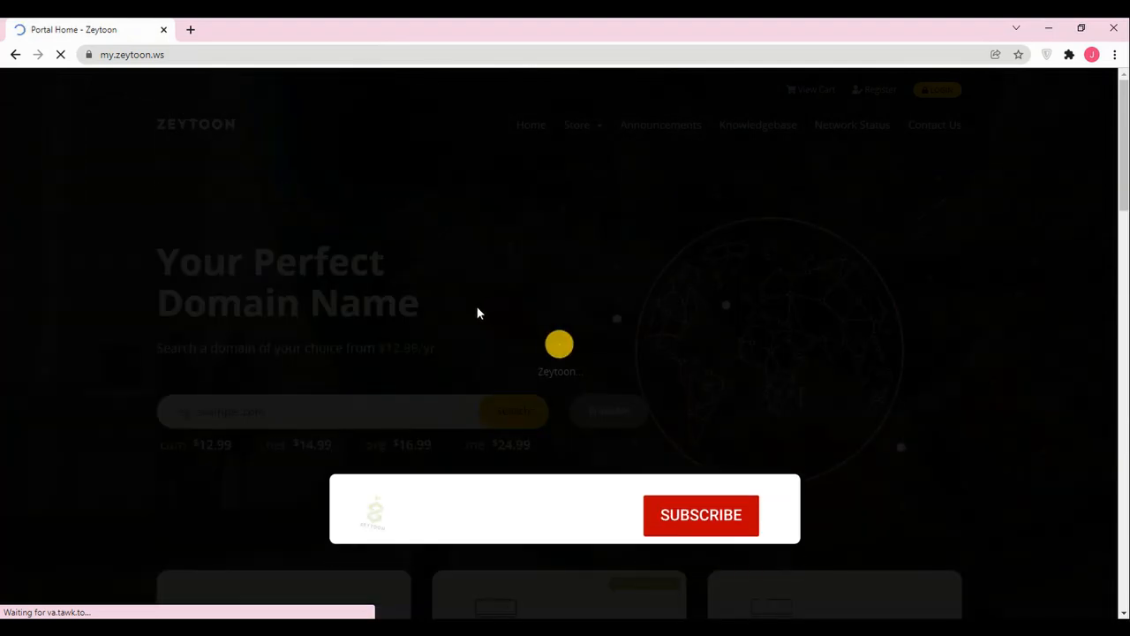
Step: View the Managed Wordpress store plans: Build $24.99, Grow $39.99 and Recommended Scale $54.99 monthly
click(575, 123)
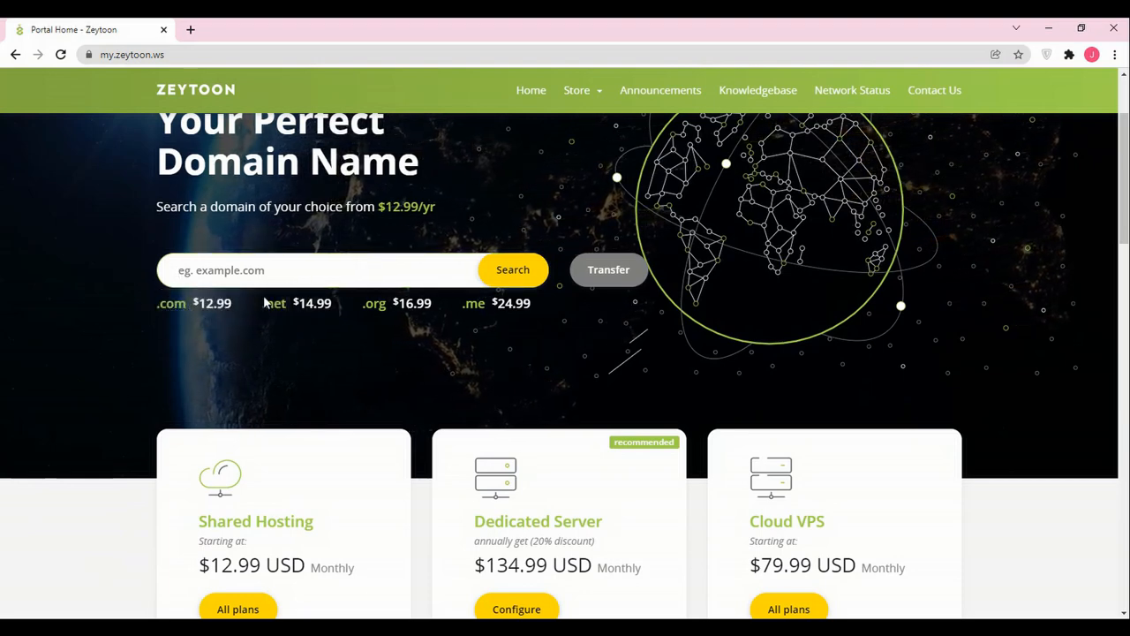
click(576, 124)
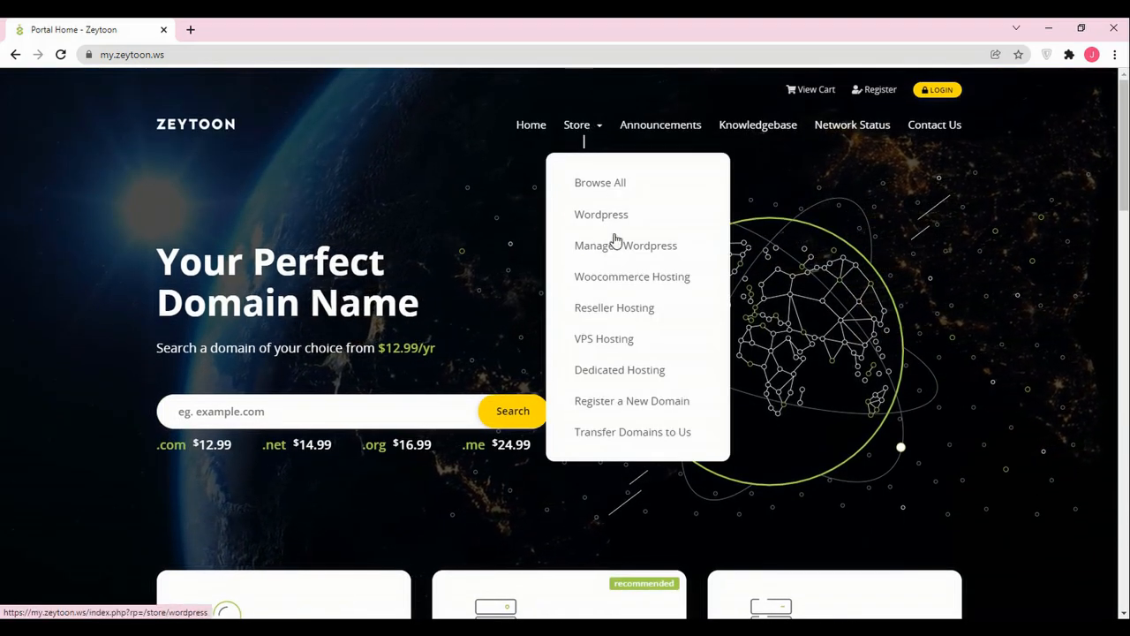
mouse_move(625, 245)
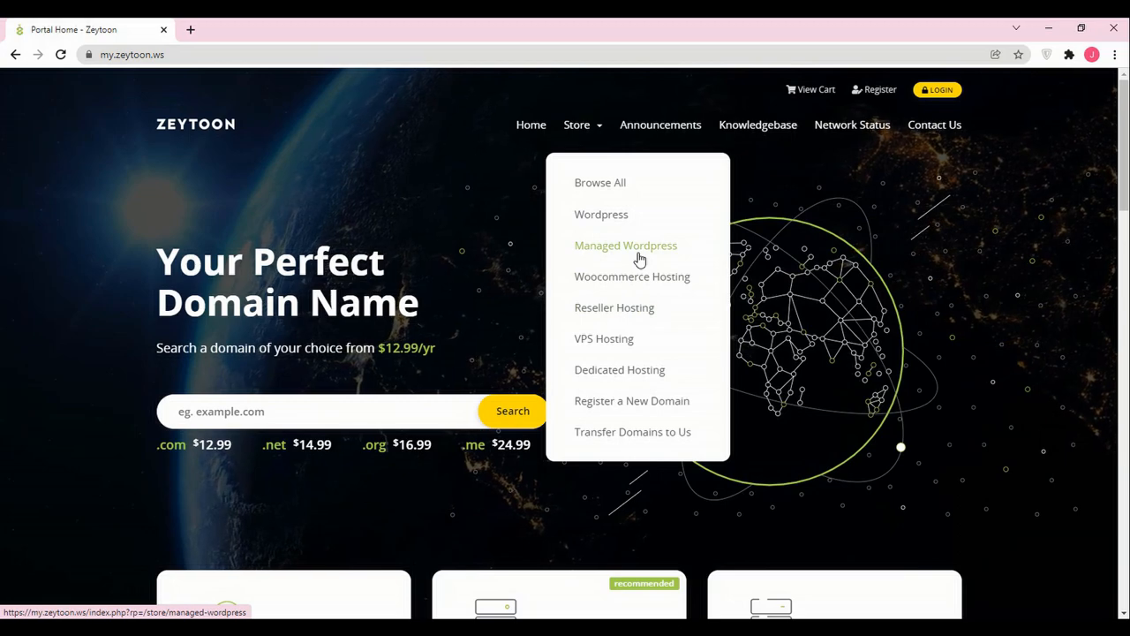
click(625, 244)
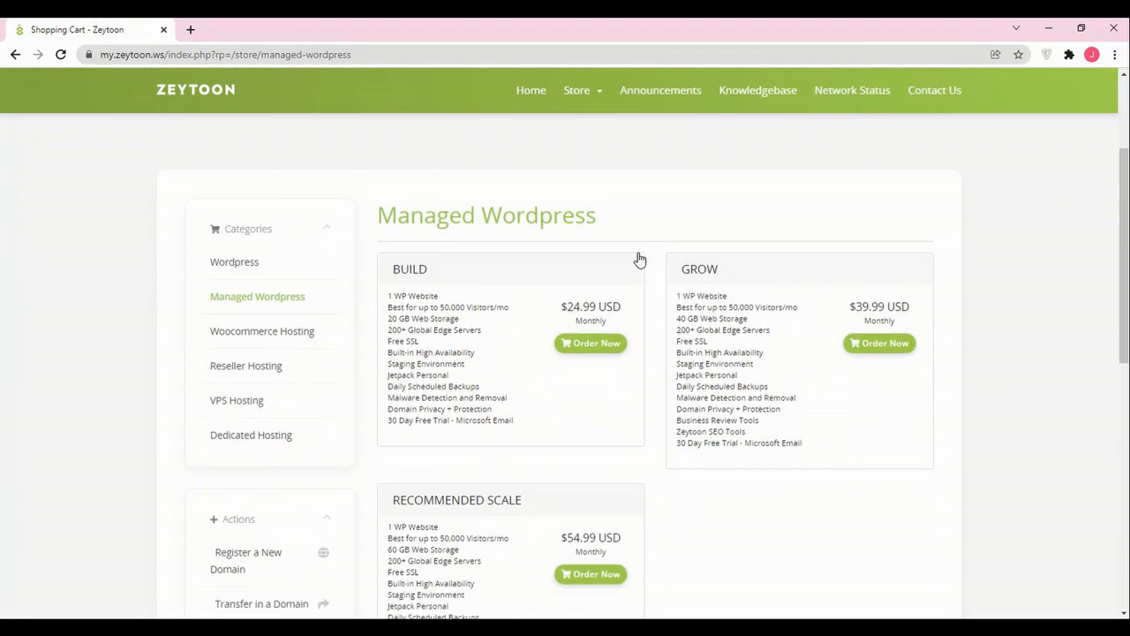
scroll(down, 3)
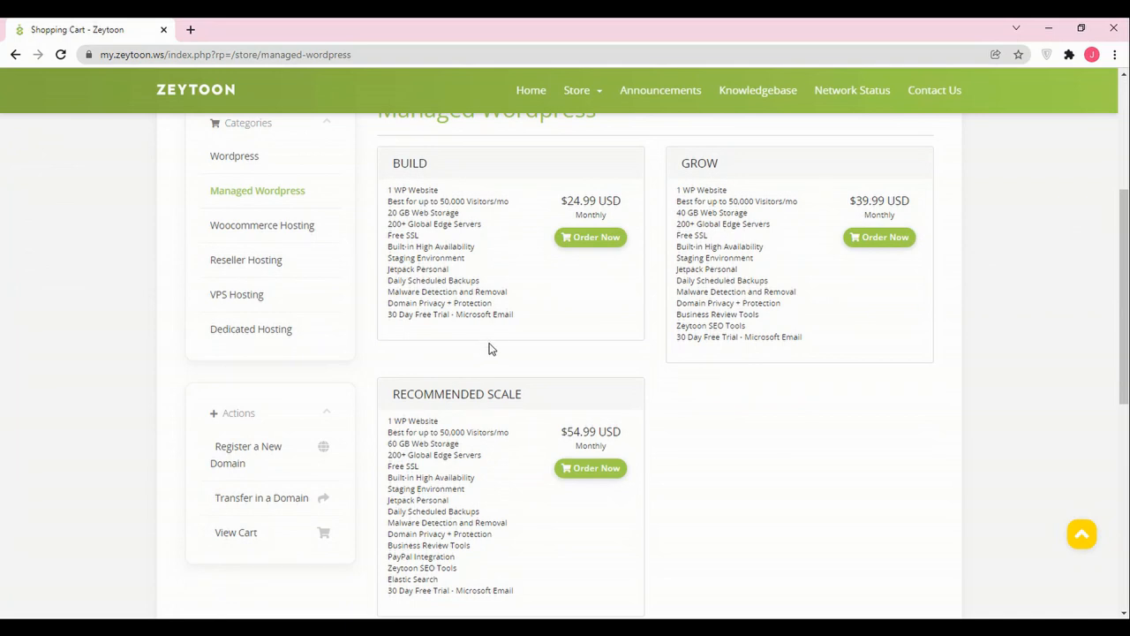
mouse_move(521, 332)
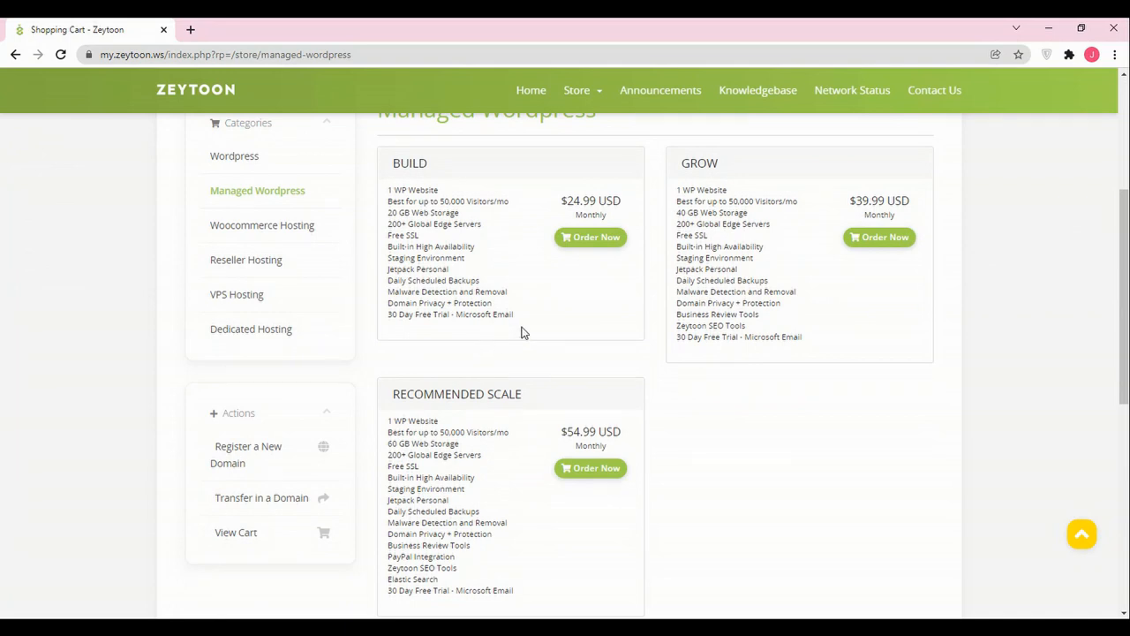
mouse_move(498, 343)
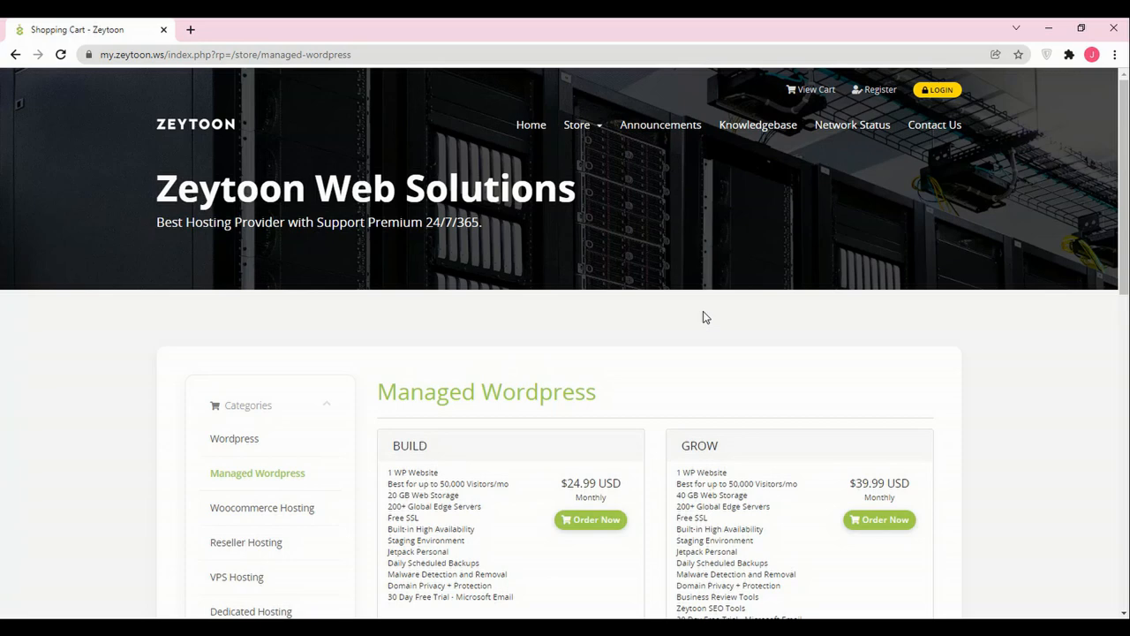
mouse_move(342, 103)
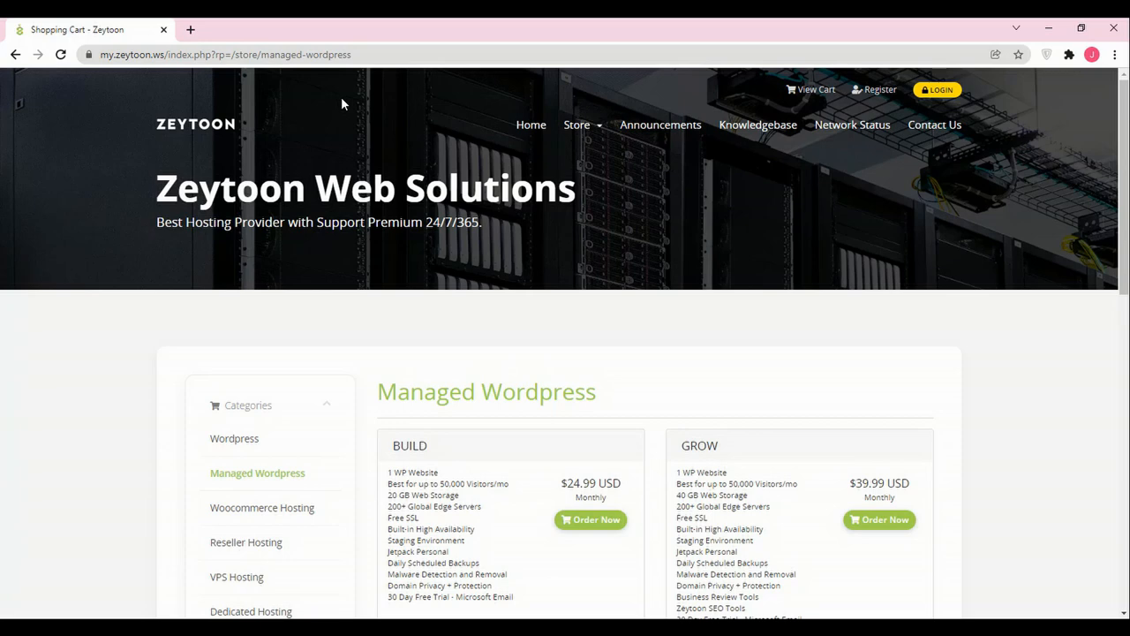
mouse_move(357, 46)
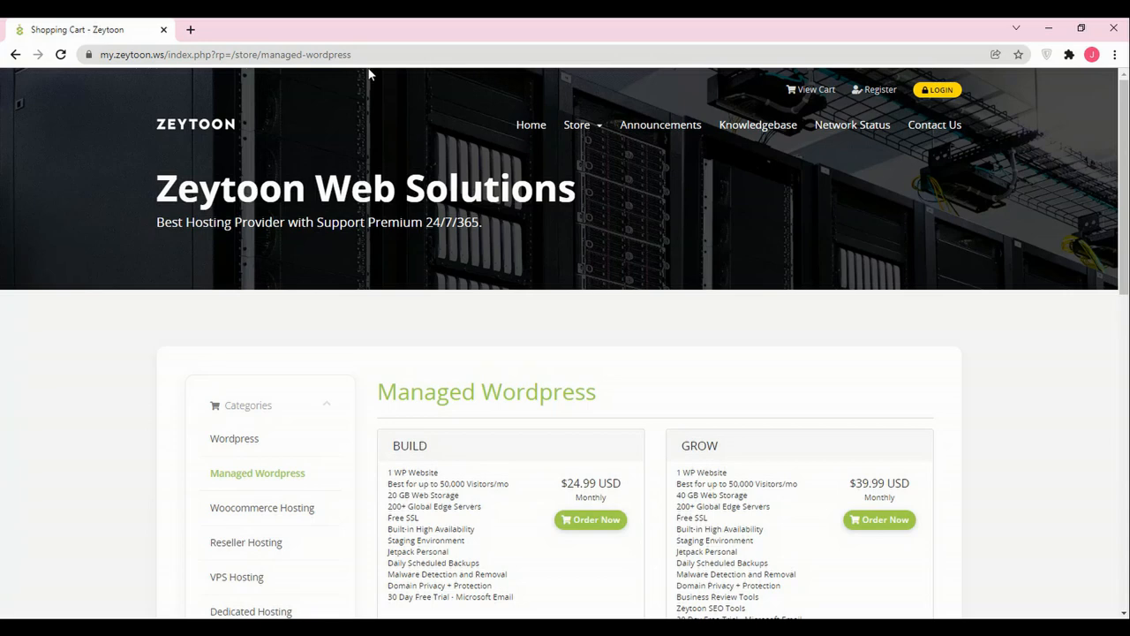
mouse_move(365, 58)
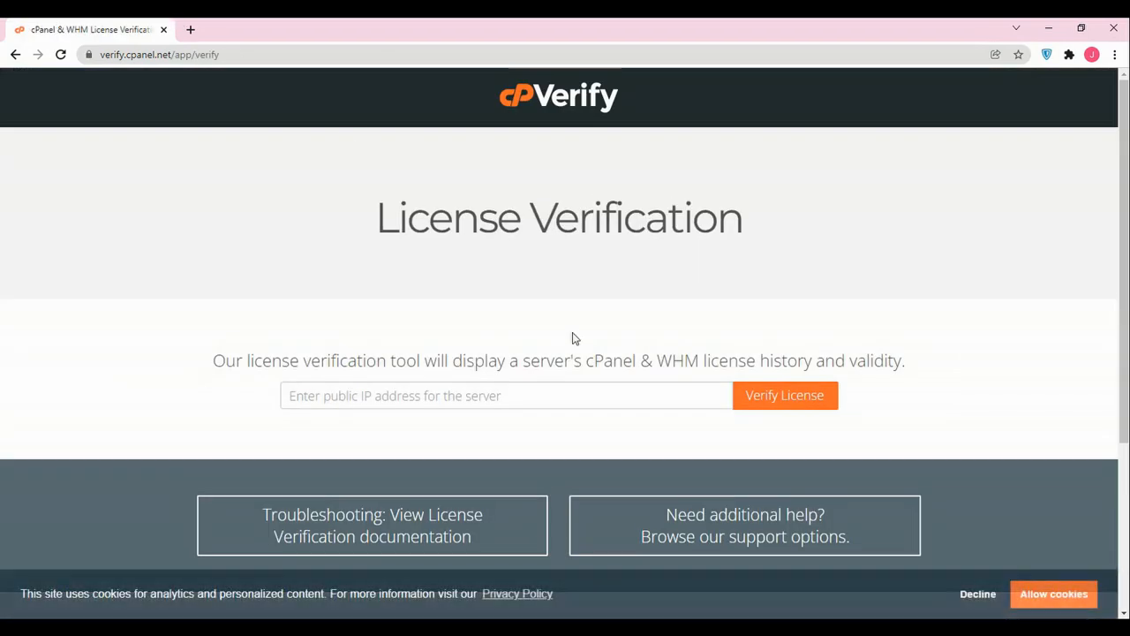
Step: Verify the cPanel license for cpanel.zeytoon.ws, showing an active cPanel/WHM license history
click(505, 395)
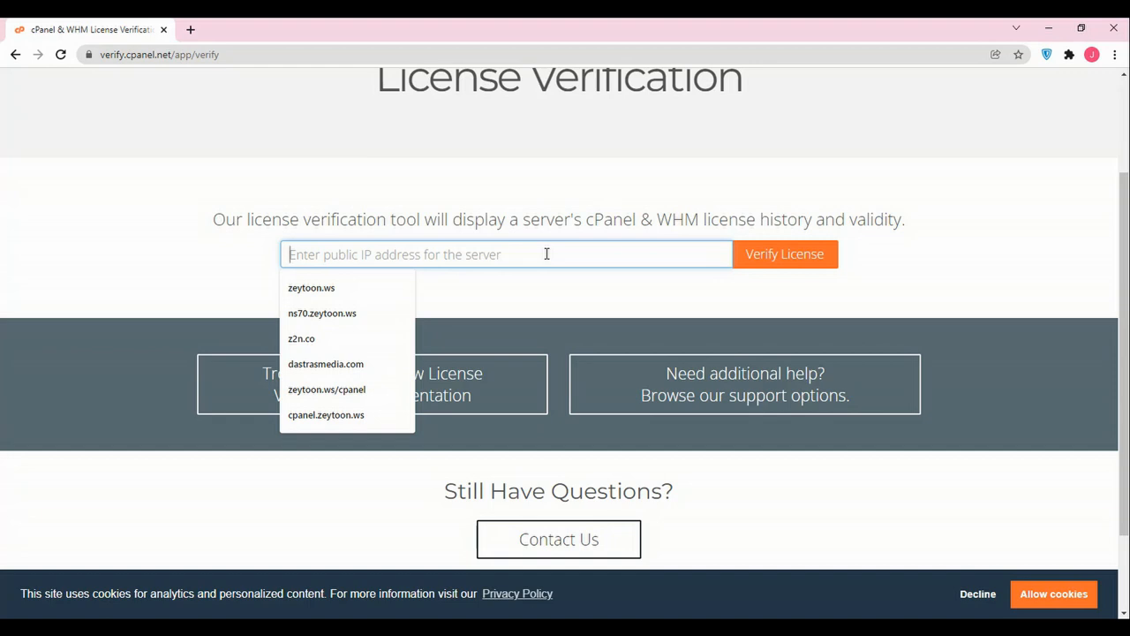
text(cpa)
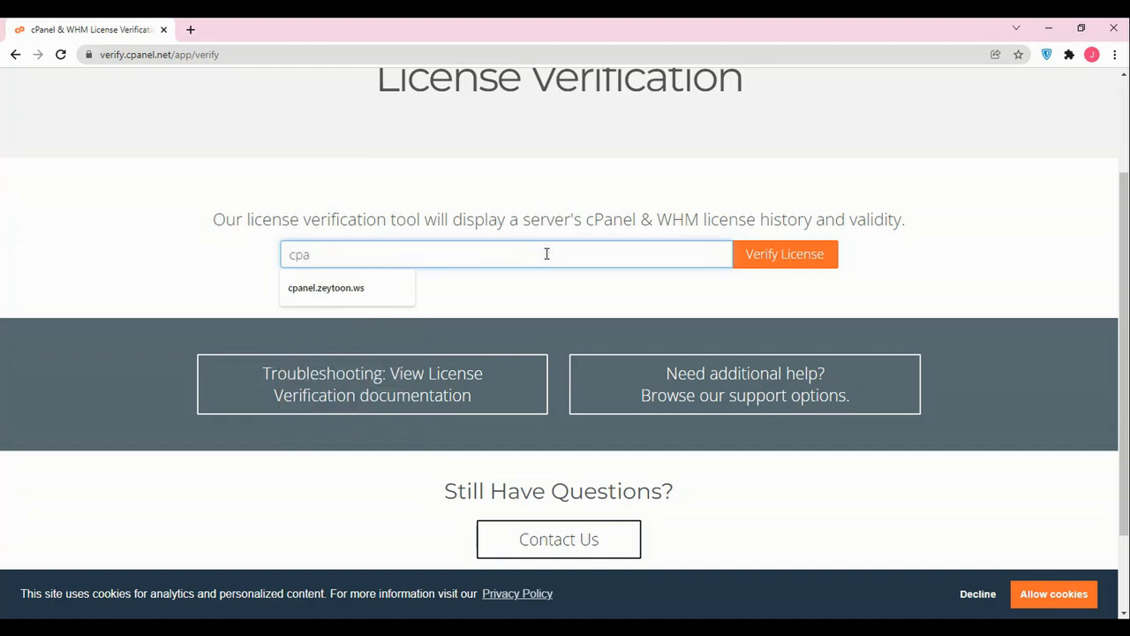
click(325, 286)
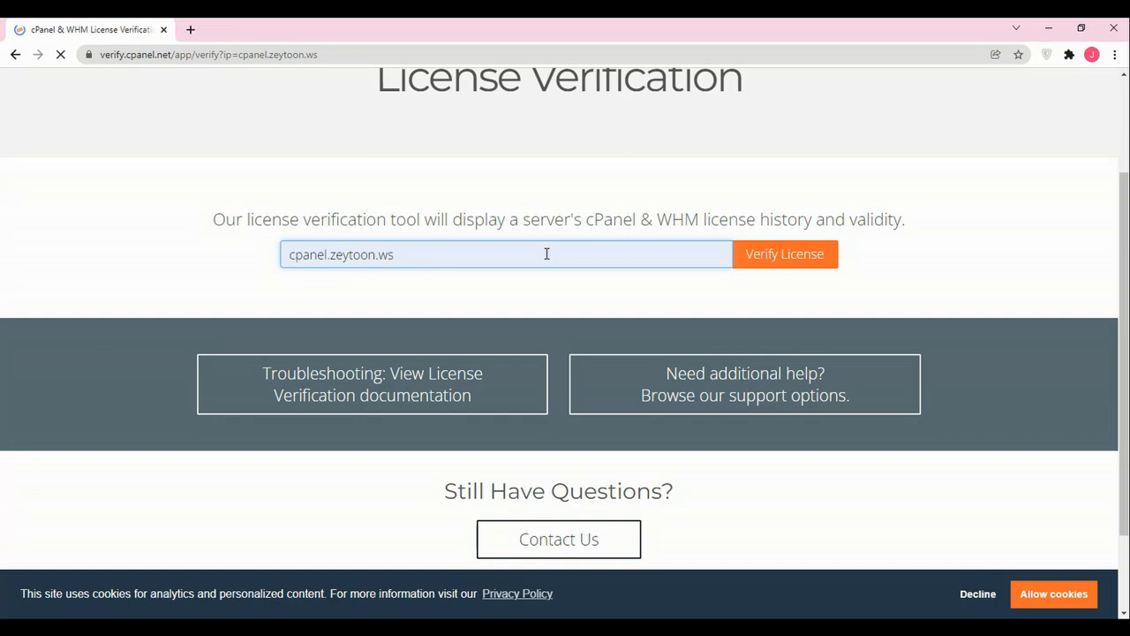
click(784, 254)
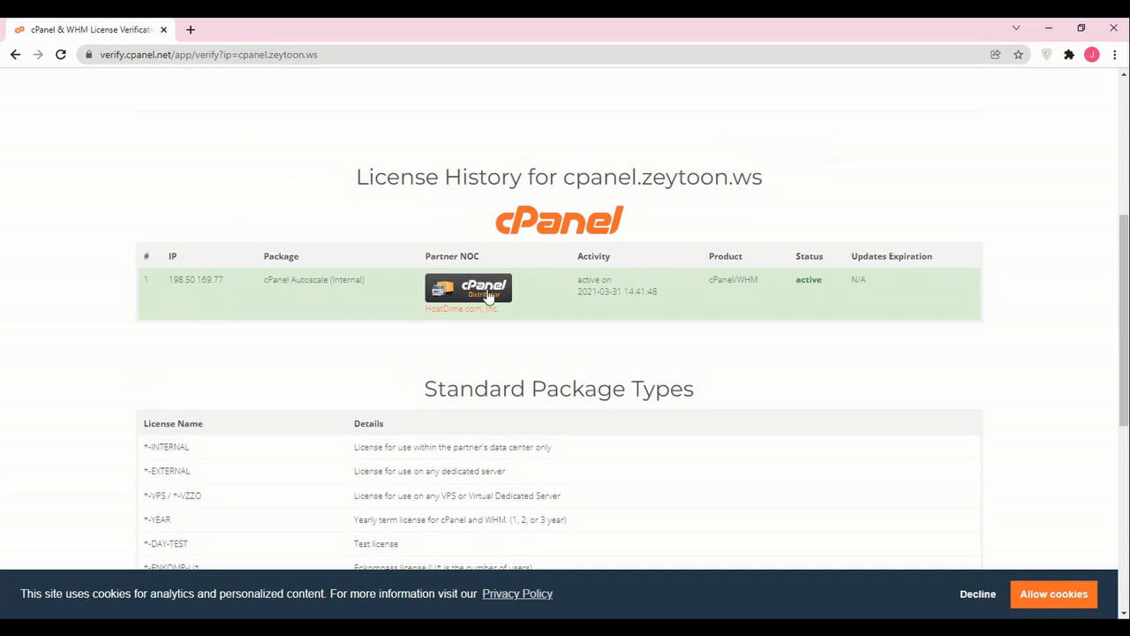
scroll(up, 3)
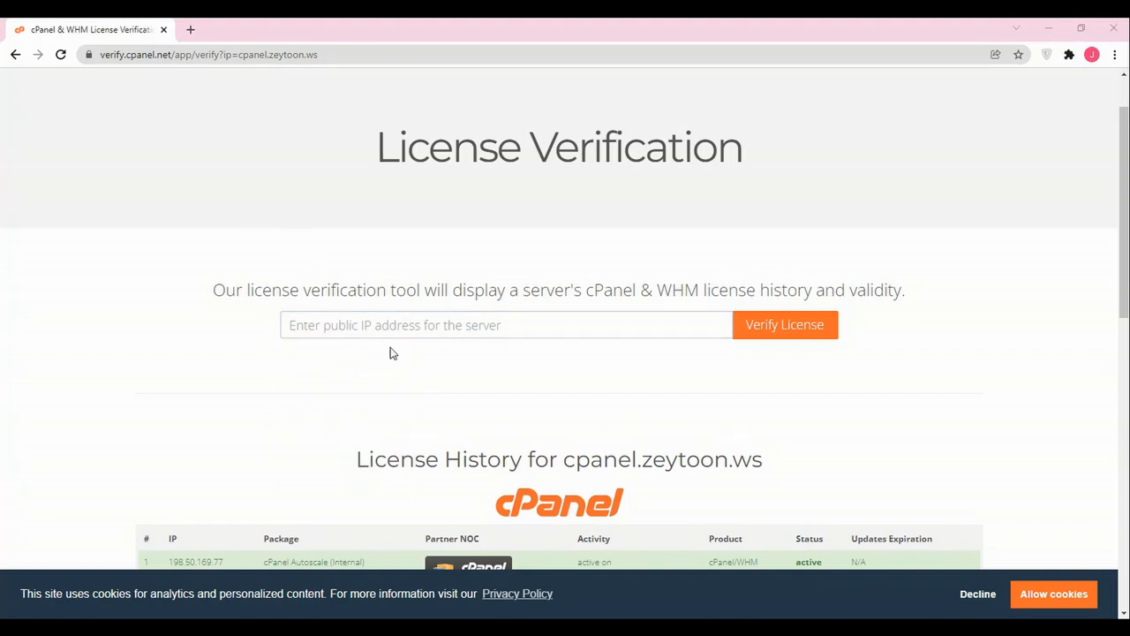
Step: Verify the cPanel license for dastrasmedia.com, also showing an active license history
click(505, 325)
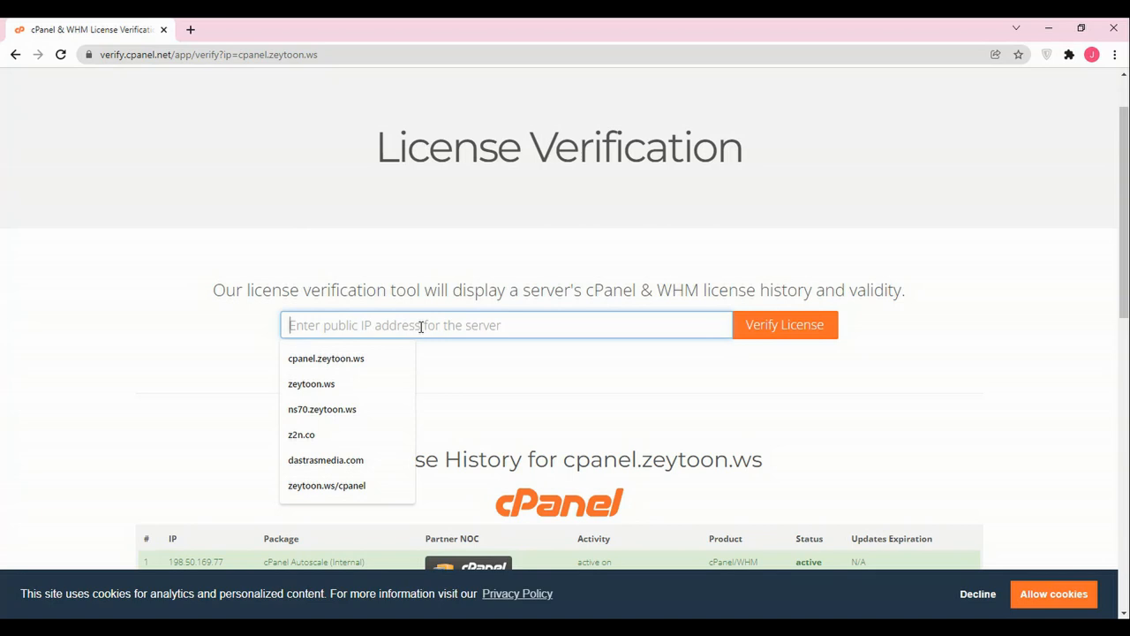
text(dastr)
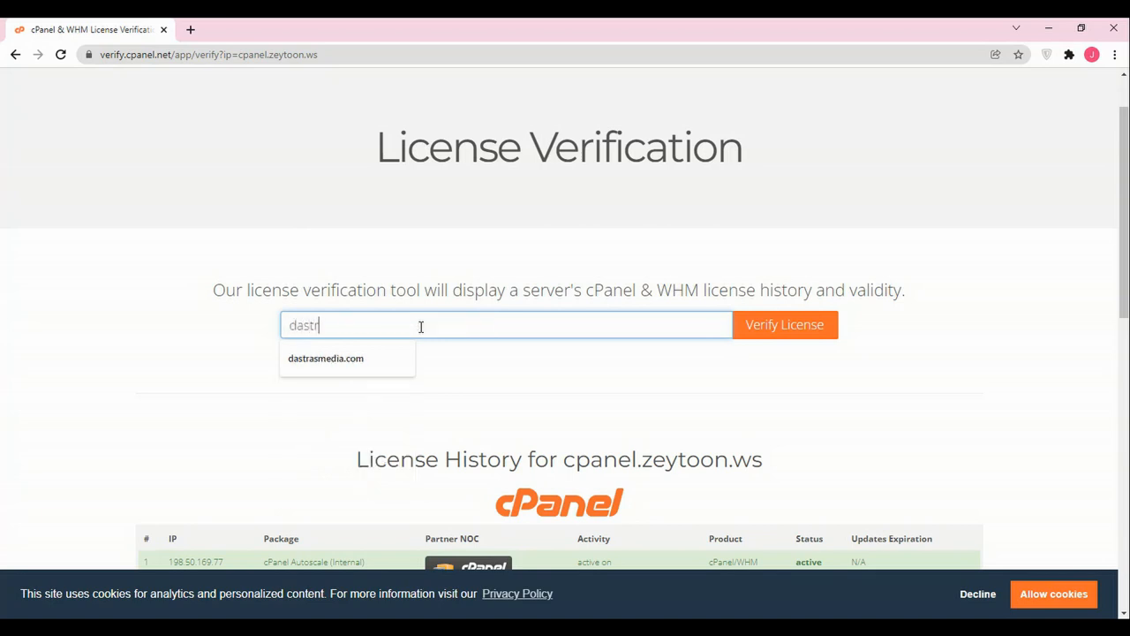
click(325, 357)
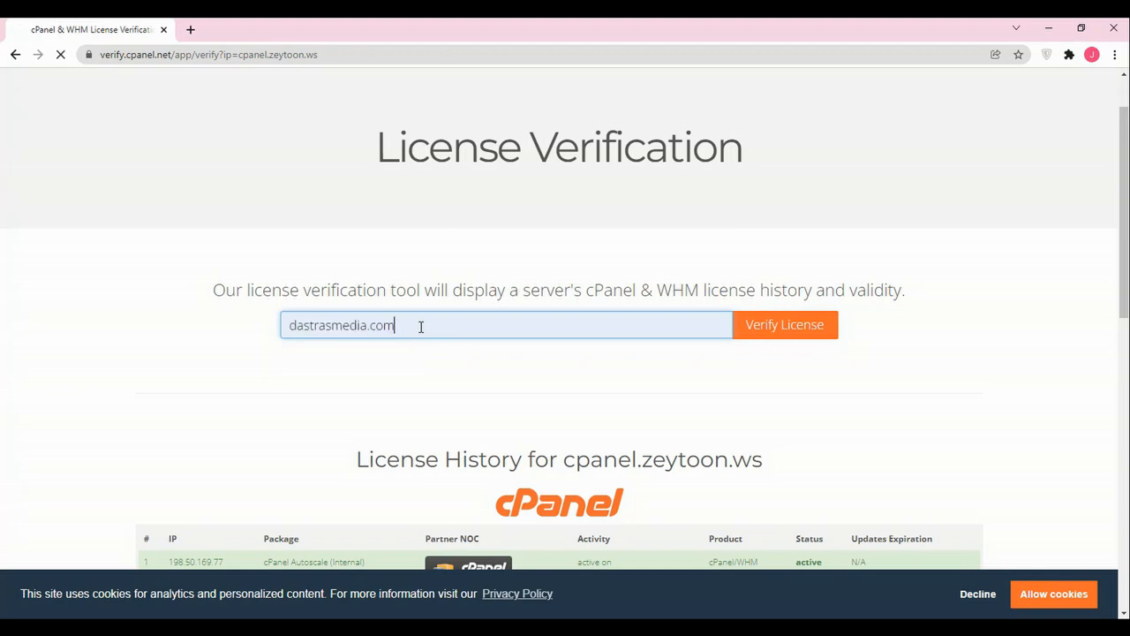
click(784, 325)
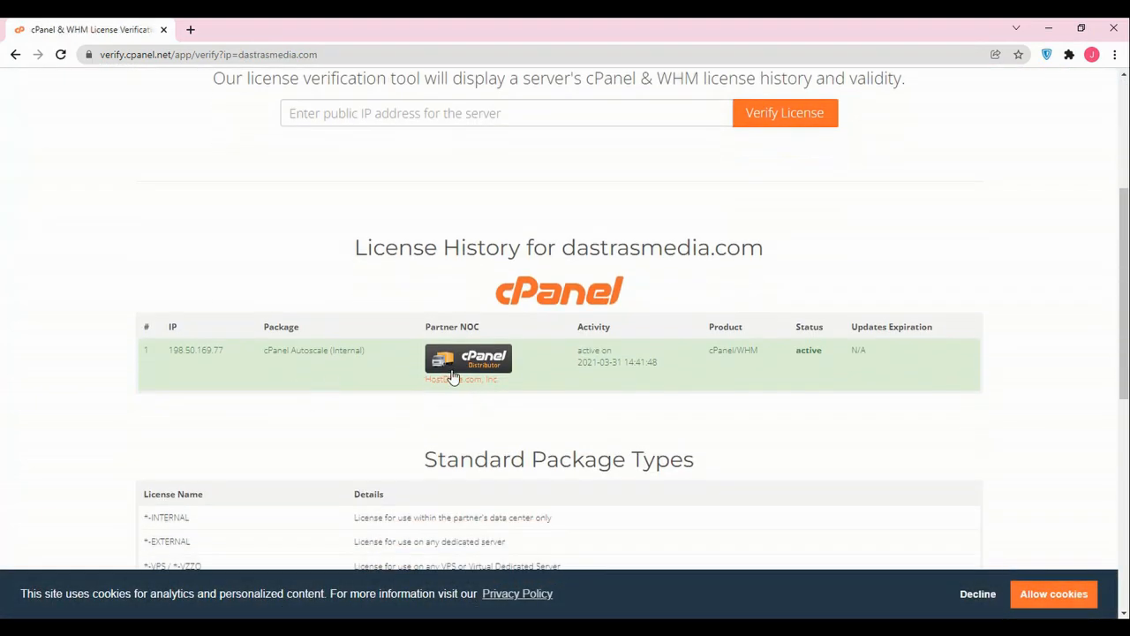
mouse_move(468, 362)
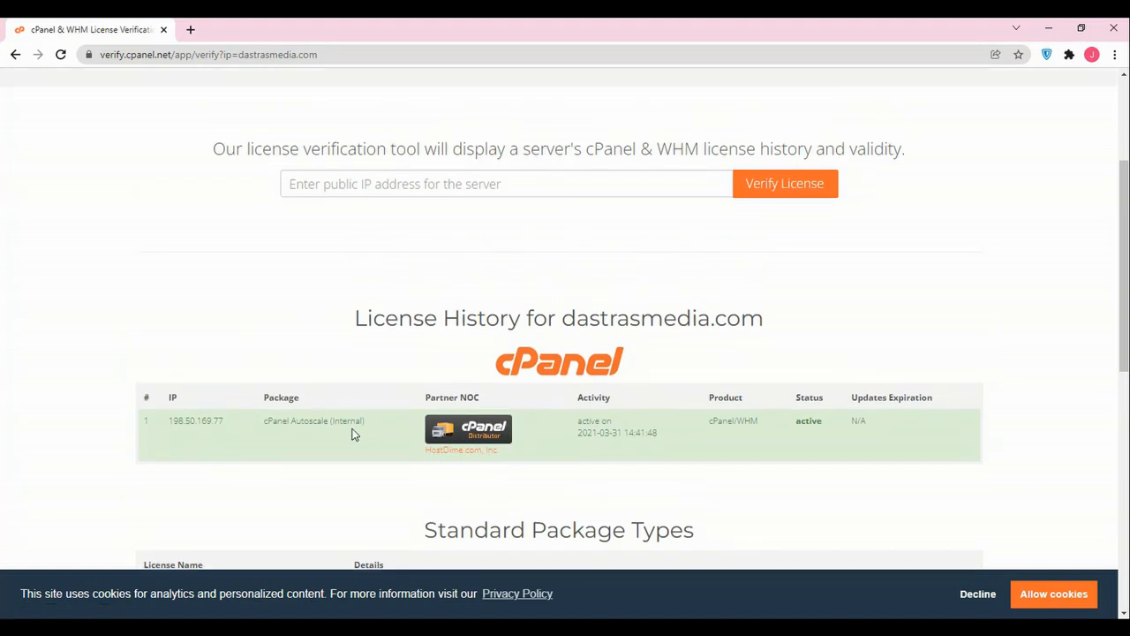
mouse_move(403, 452)
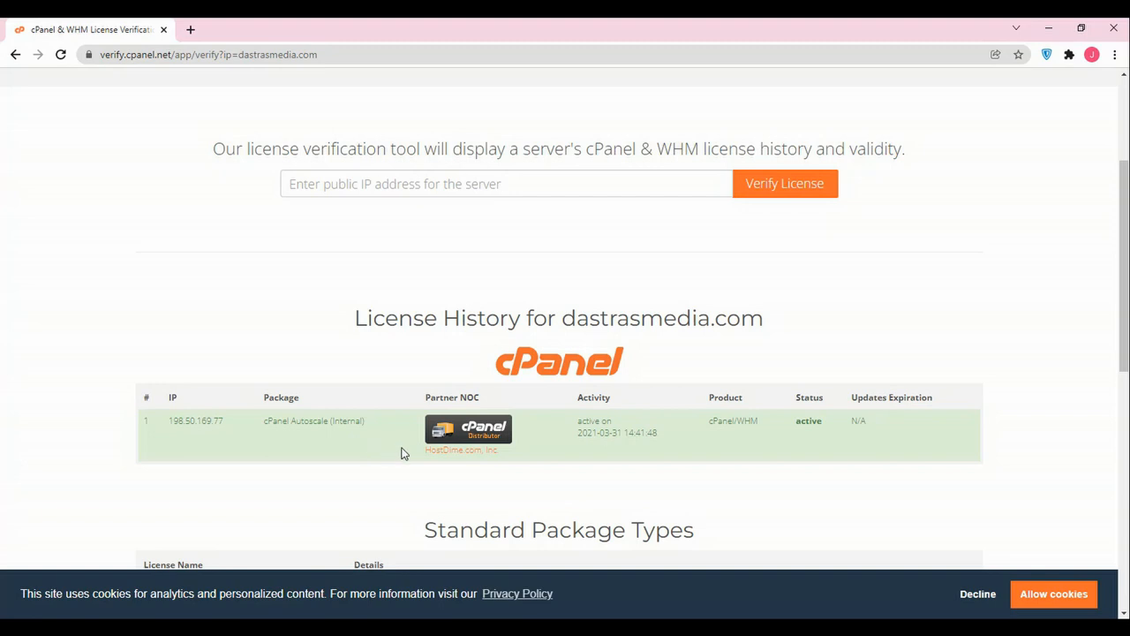
mouse_move(586, 370)
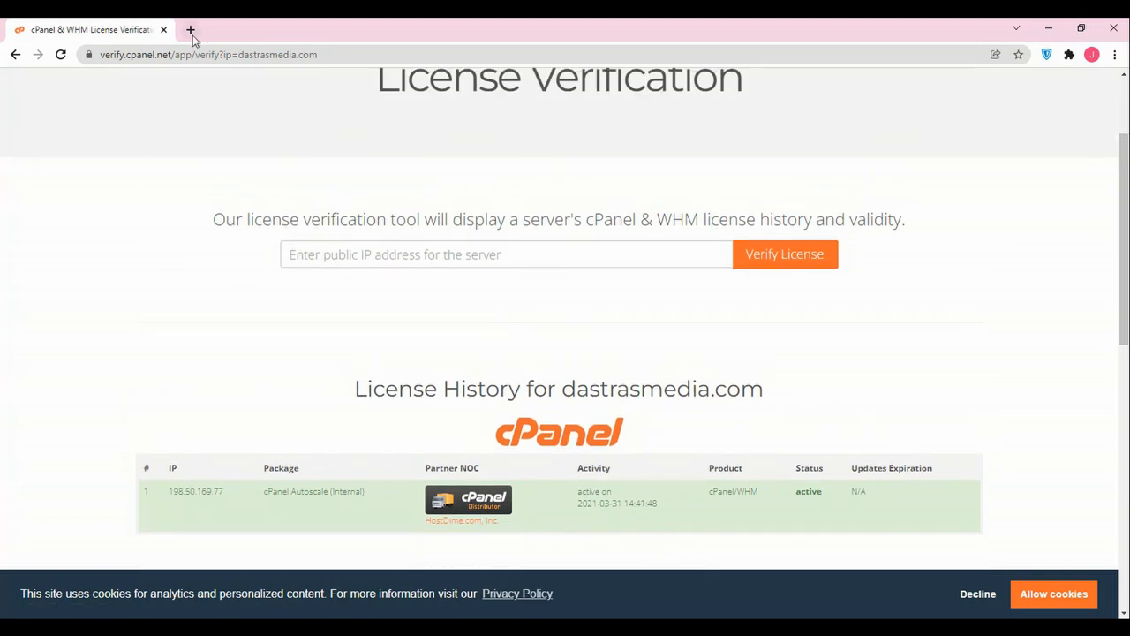
mouse_move(468, 32)
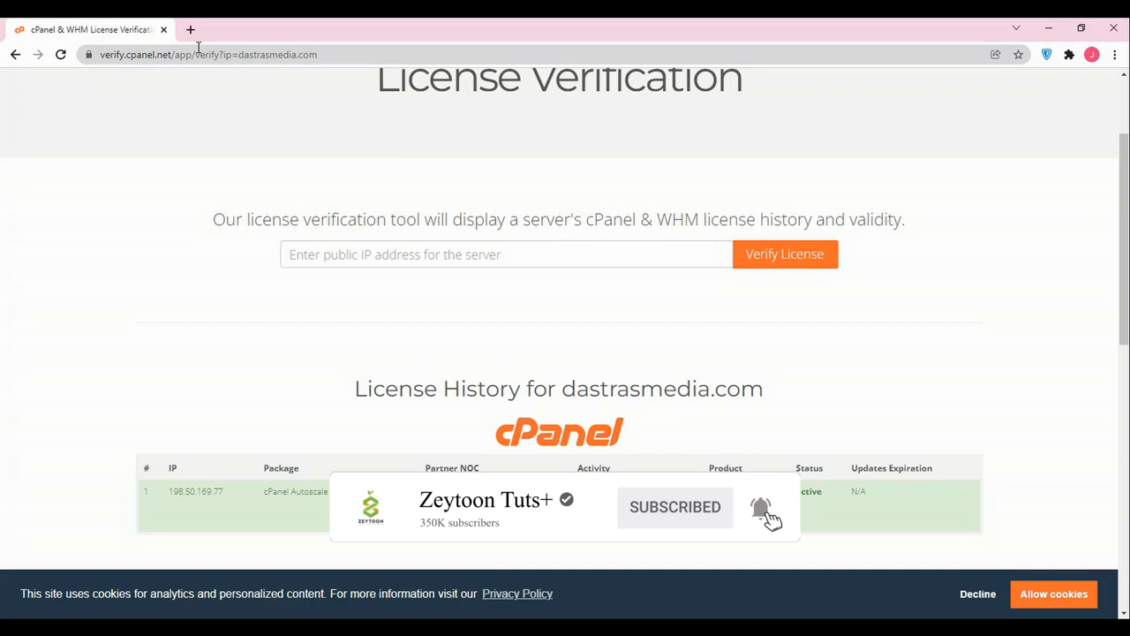
Step: Load rtl-theme.com's cPanel login page in a new tab, then return to the license verification tab
click(191, 28)
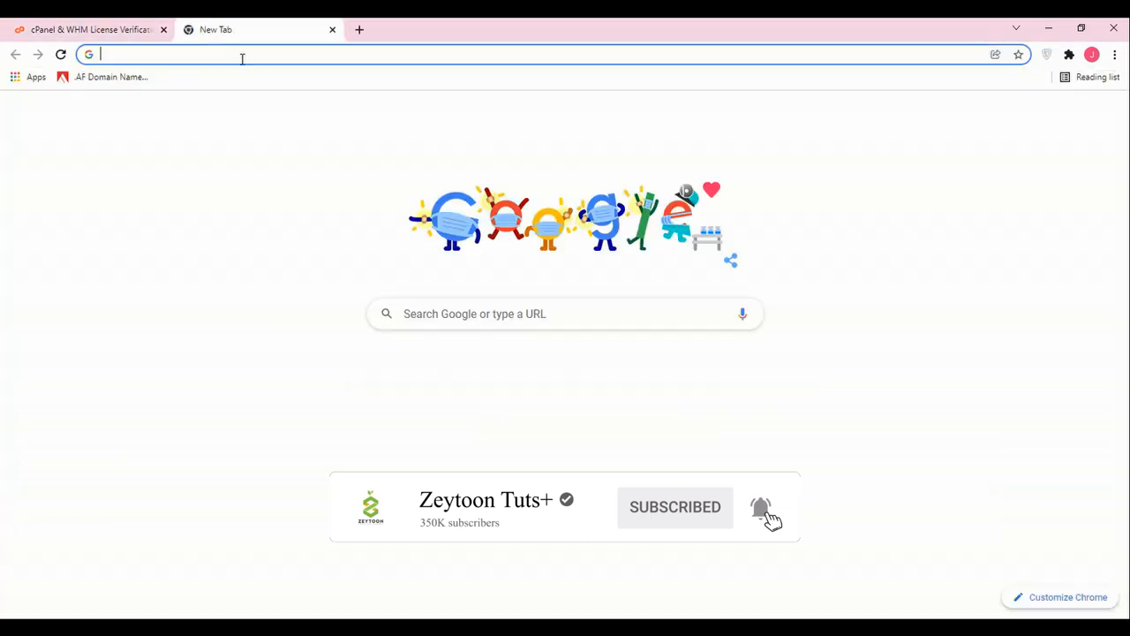
text(rtl-theme.com)
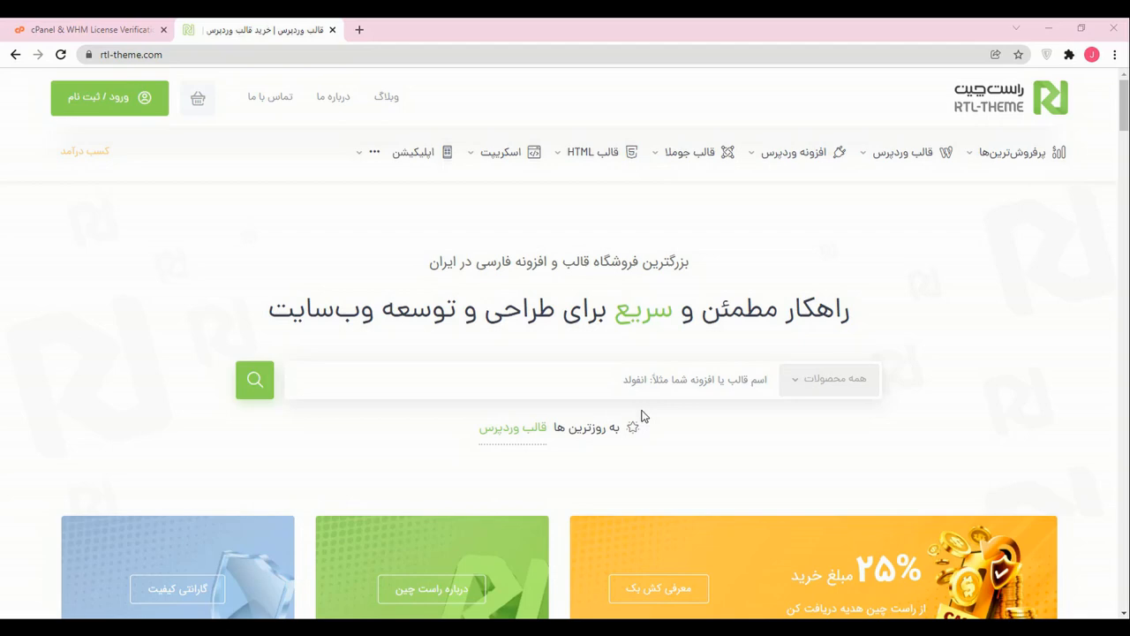
scroll(down, 3)
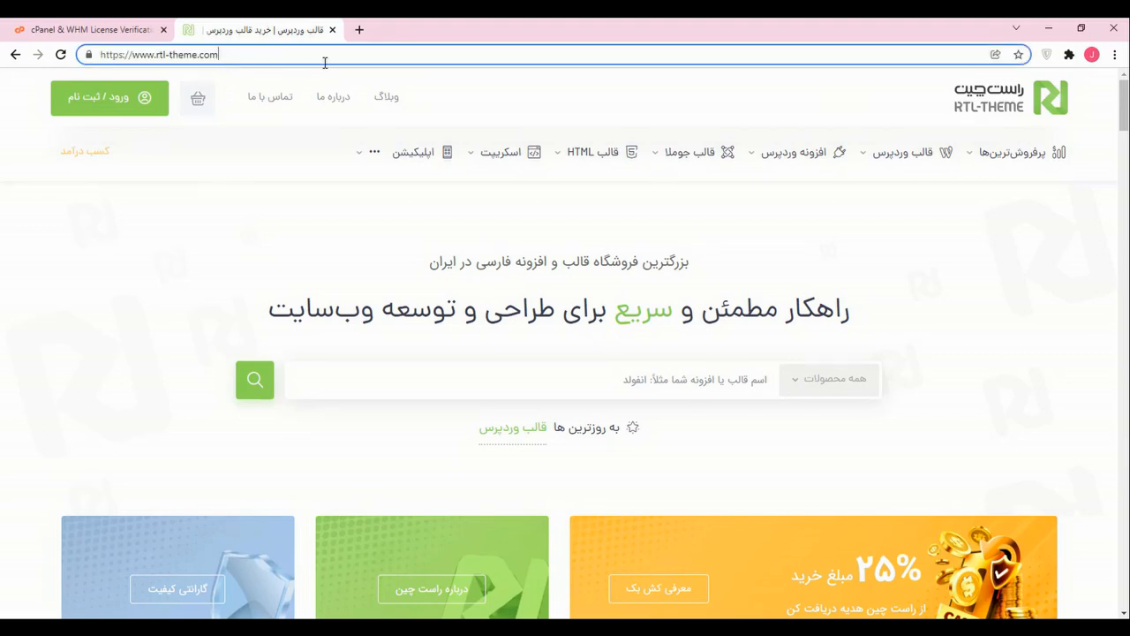
text(/c)
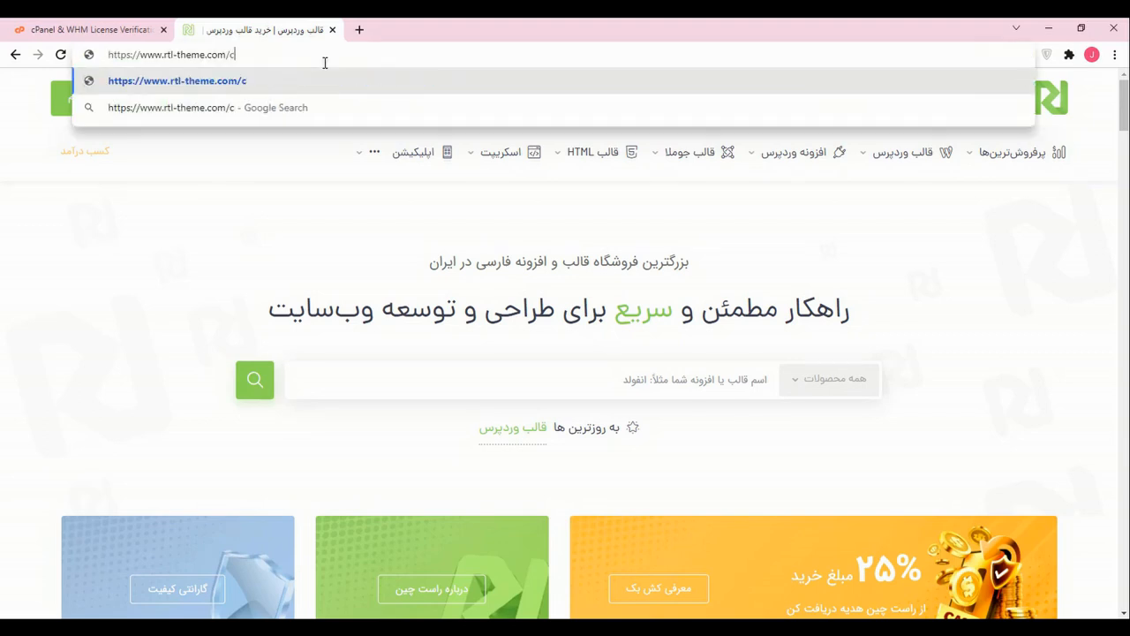
text(panell)
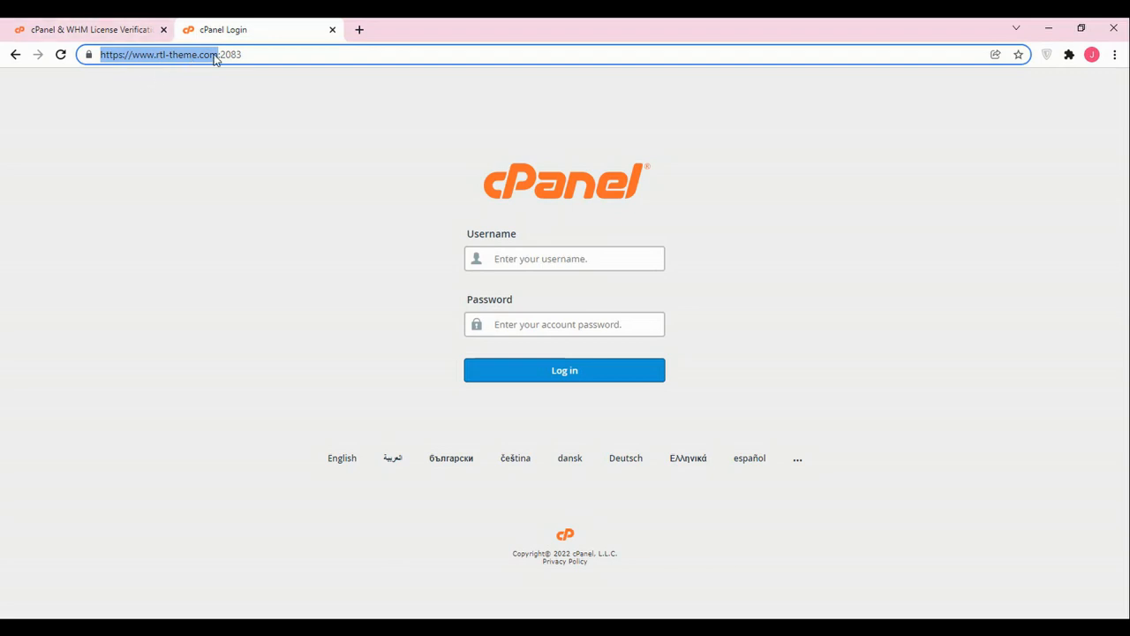
click(85, 29)
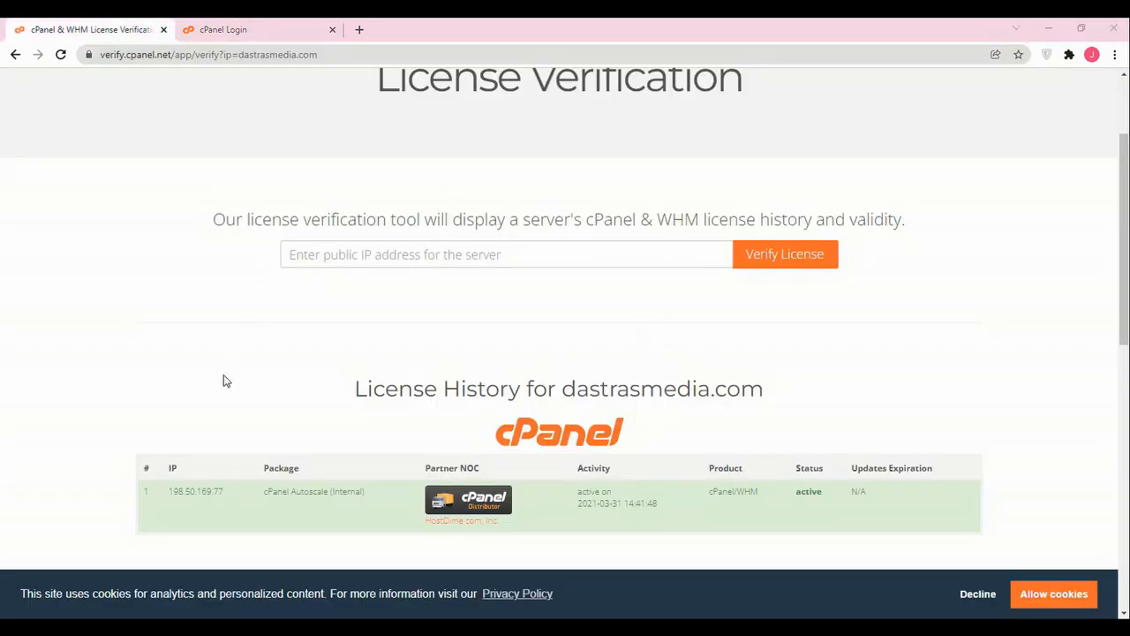
Step: Verify the license for rtl-theme.com, which returns 'Results: Not licensed'
click(506, 254)
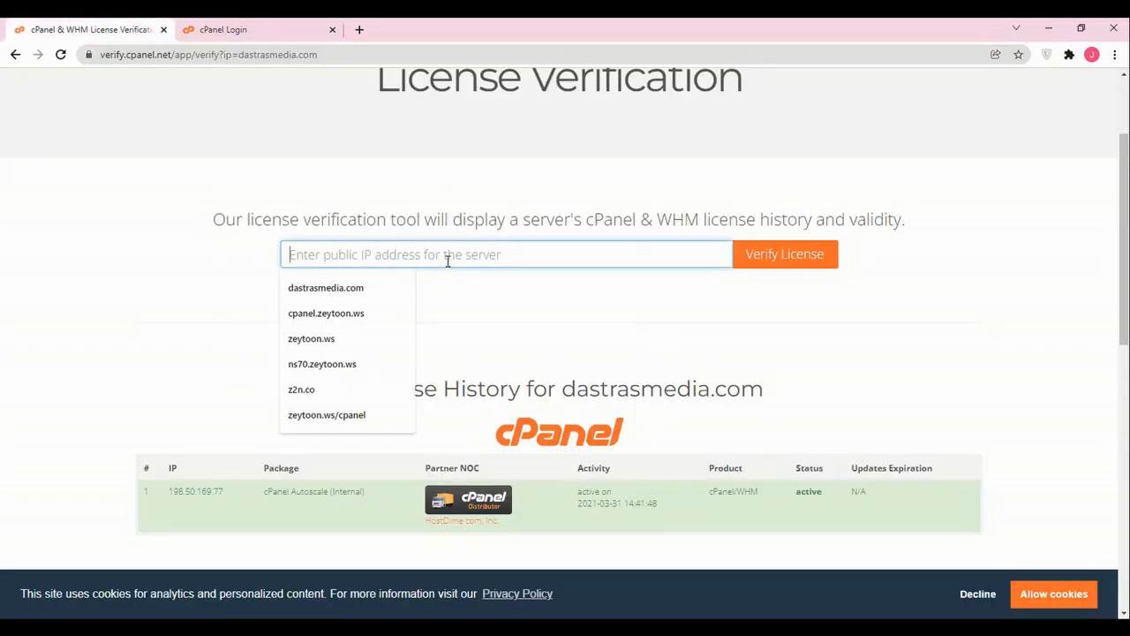
text(https://www.rtl-theme.co)
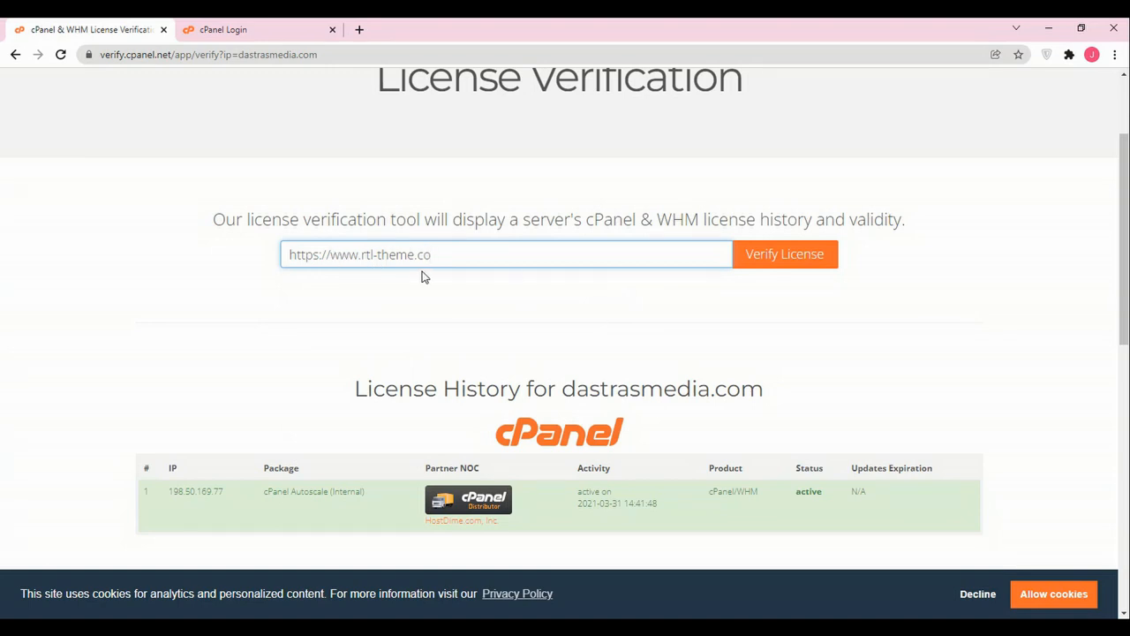
mouse_move(784, 255)
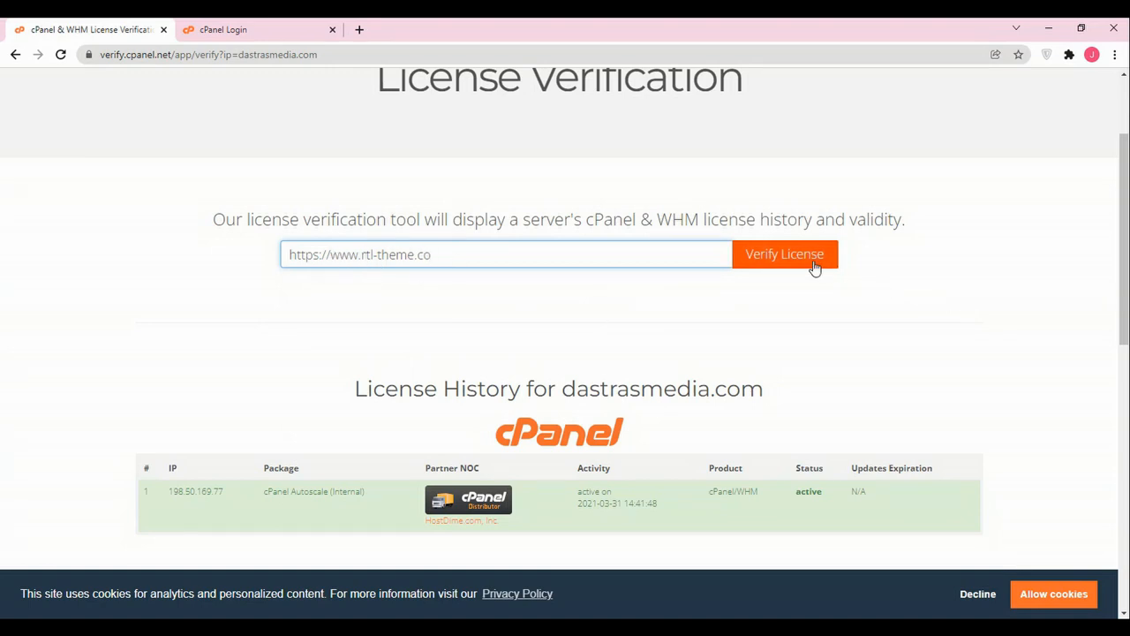
click(505, 255)
text(m)
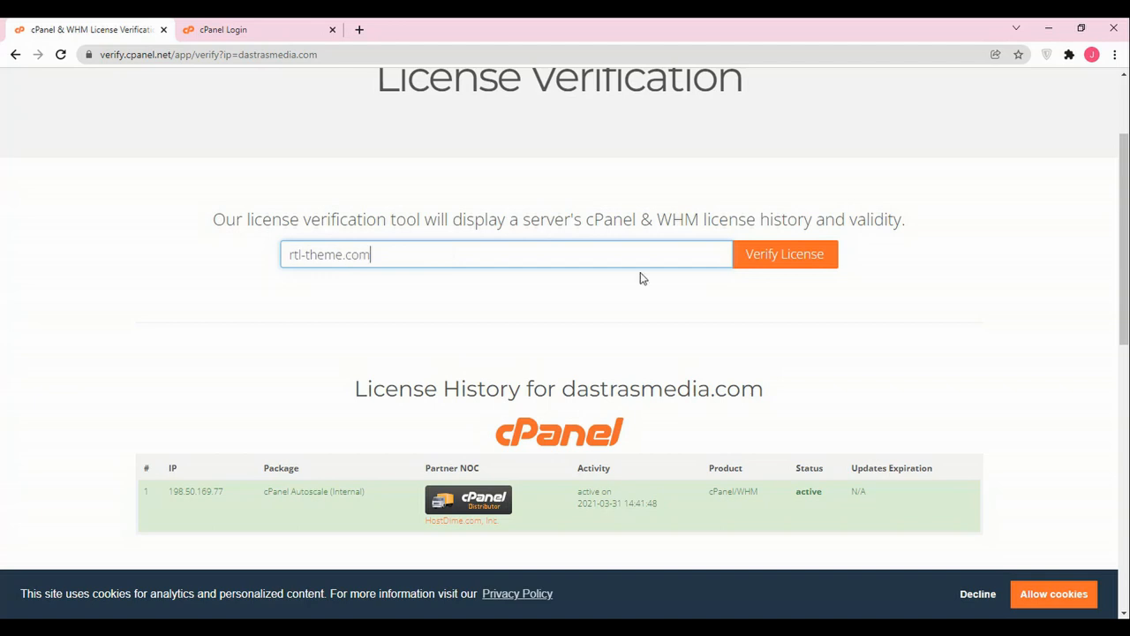
click(784, 254)
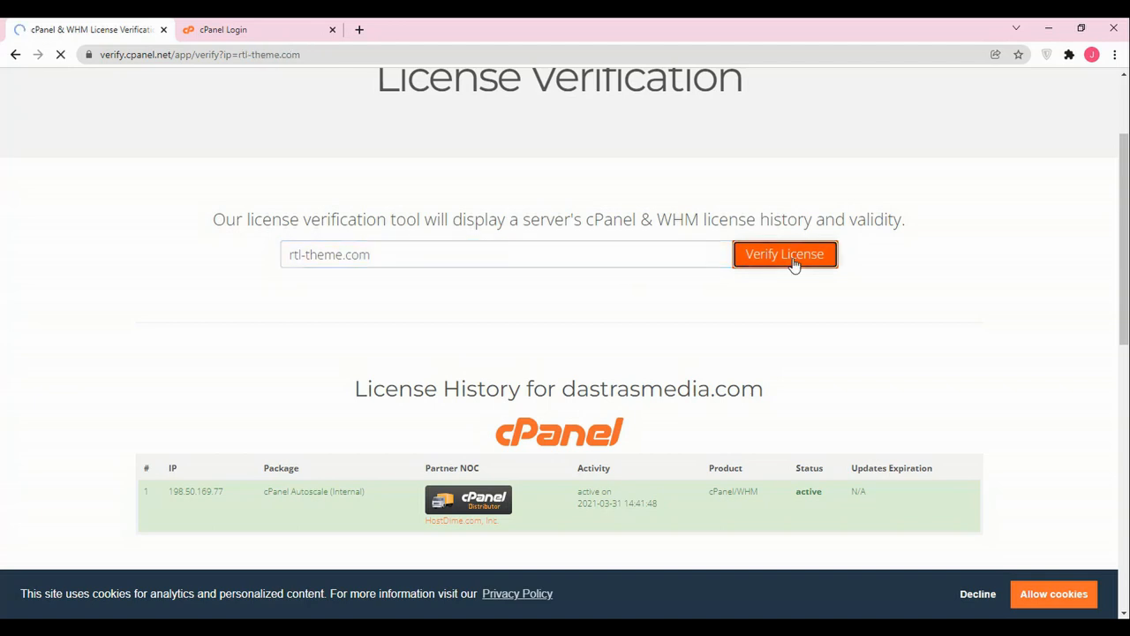
click(784, 254)
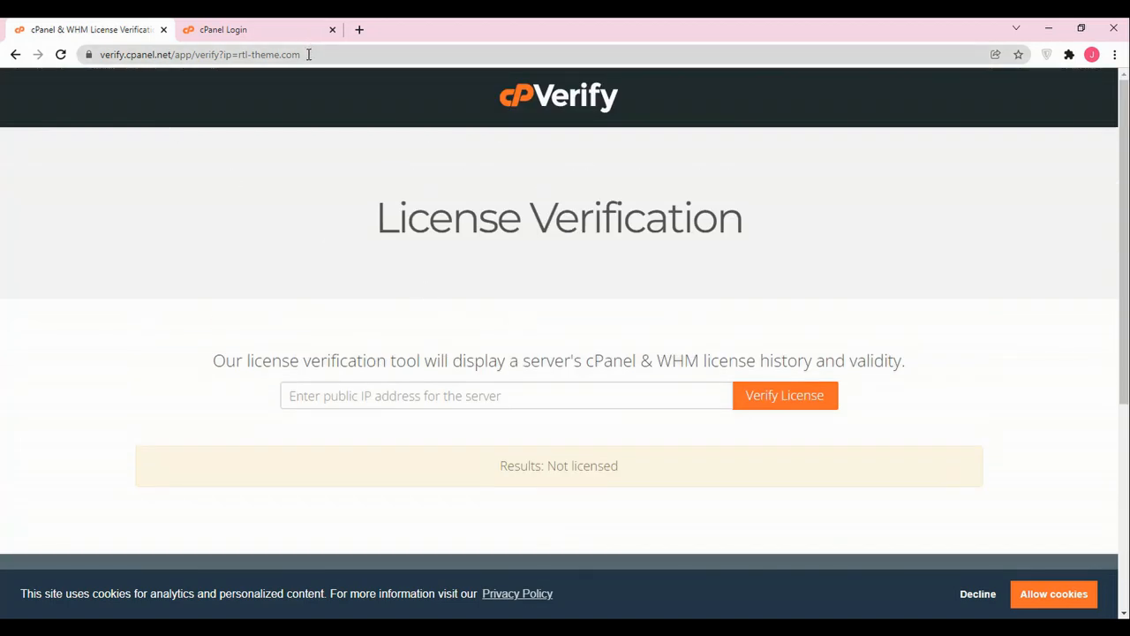
mouse_move(332, 106)
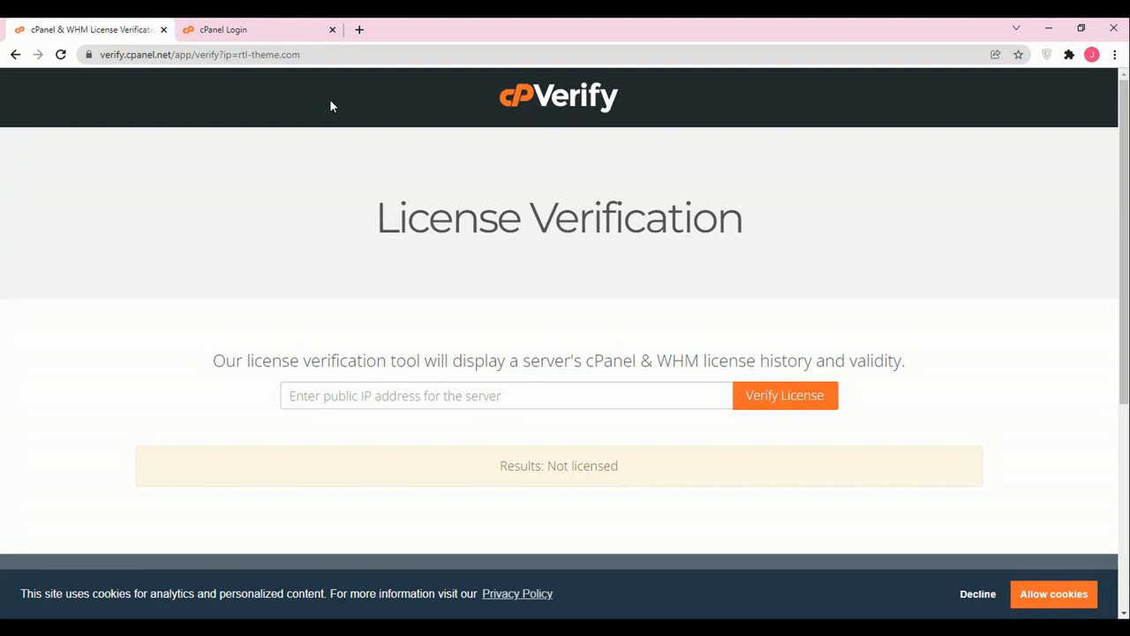